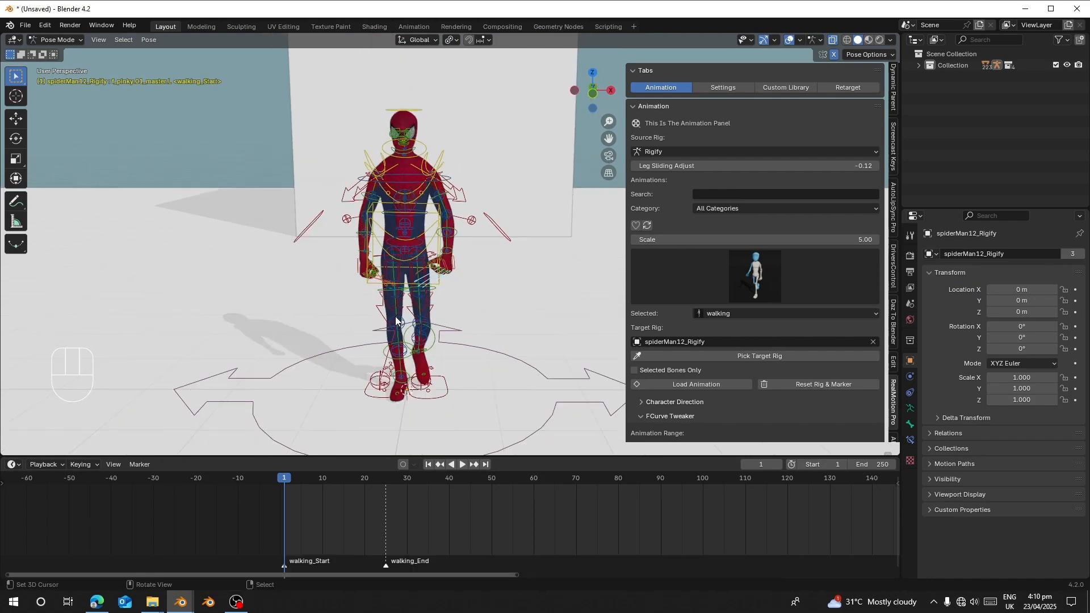
mouse_move(443, 291)
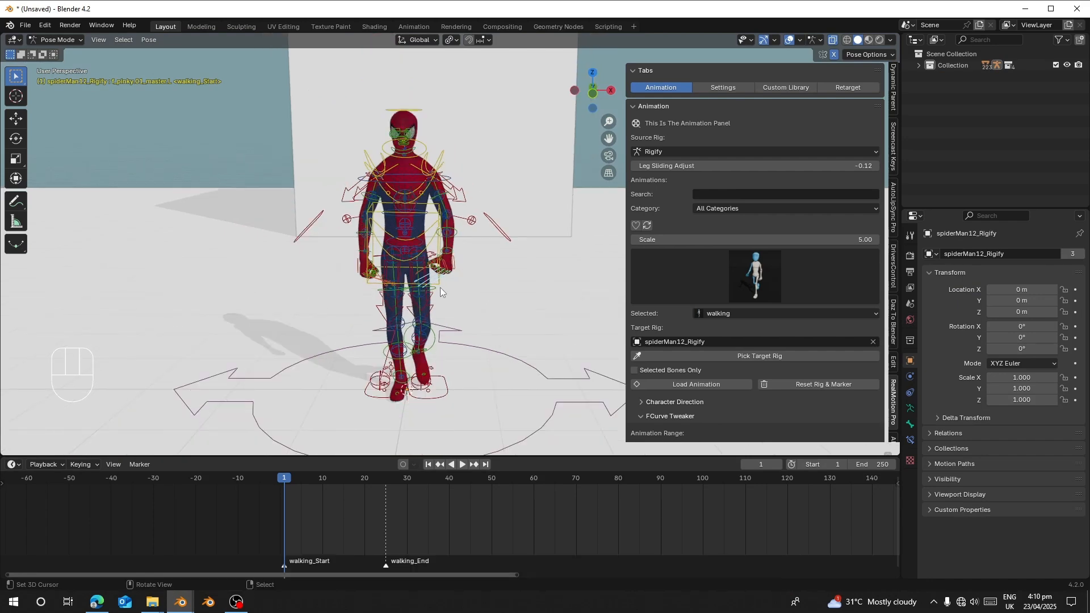
mouse_move(324, 361)
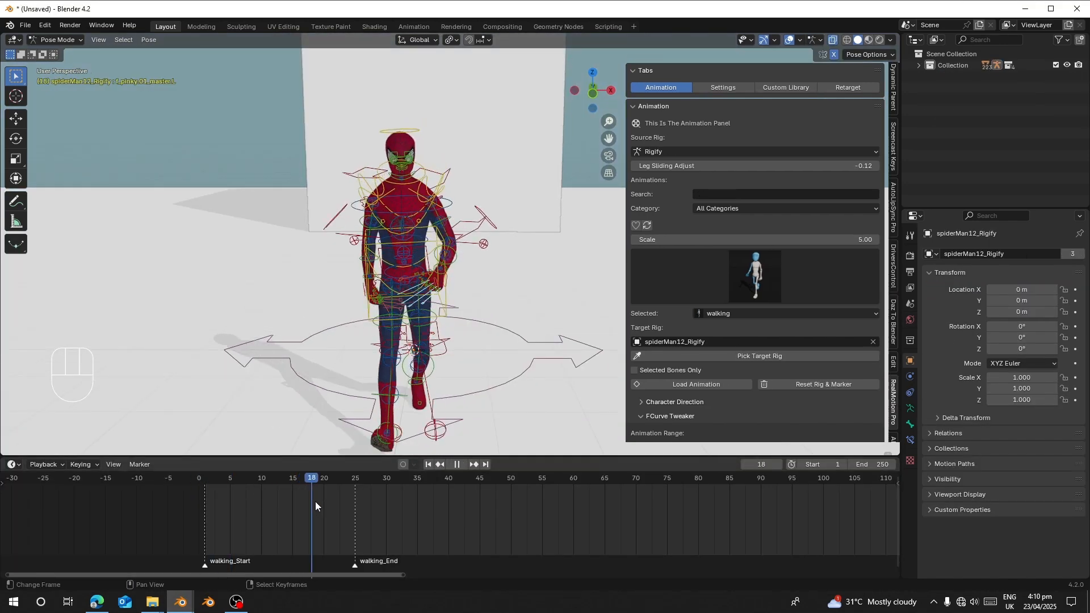
Preview the walk on the Rigify Spider-Man and bring the SPIDER.blend window forward
click(204, 478)
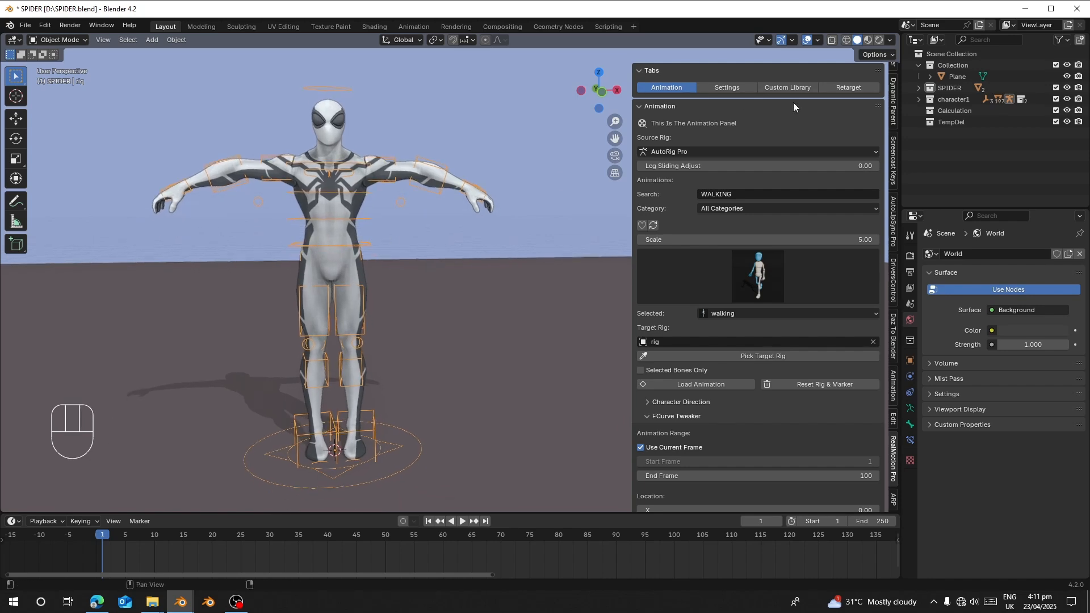
mouse_move(323, 370)
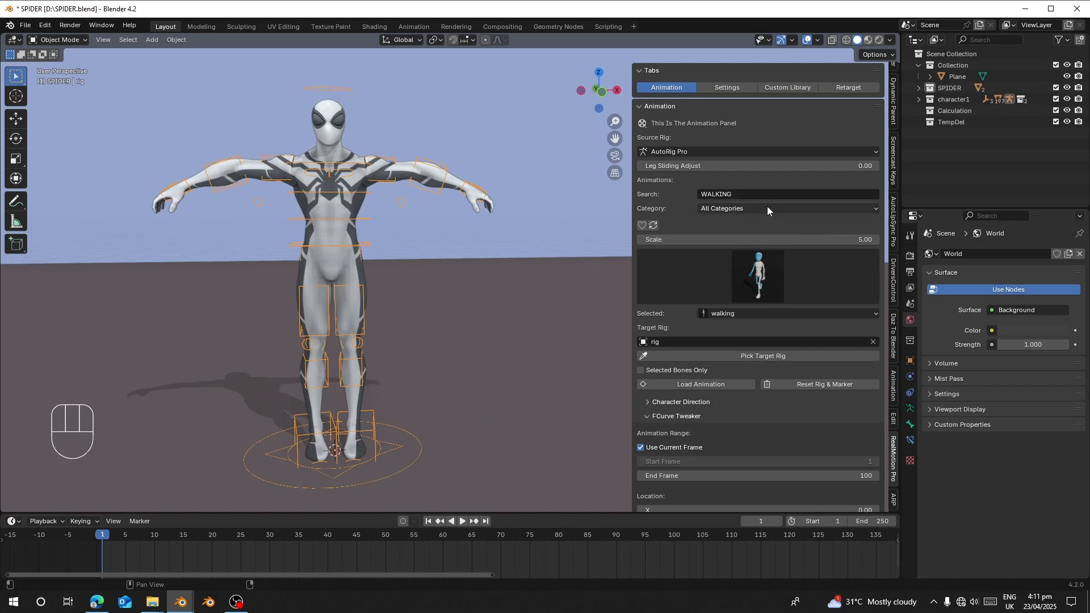
Load the walking preset from RealMotion Pro onto the Auto-Rig Pro rig, play it, and keep AutoRig Pro as source
click(757, 276)
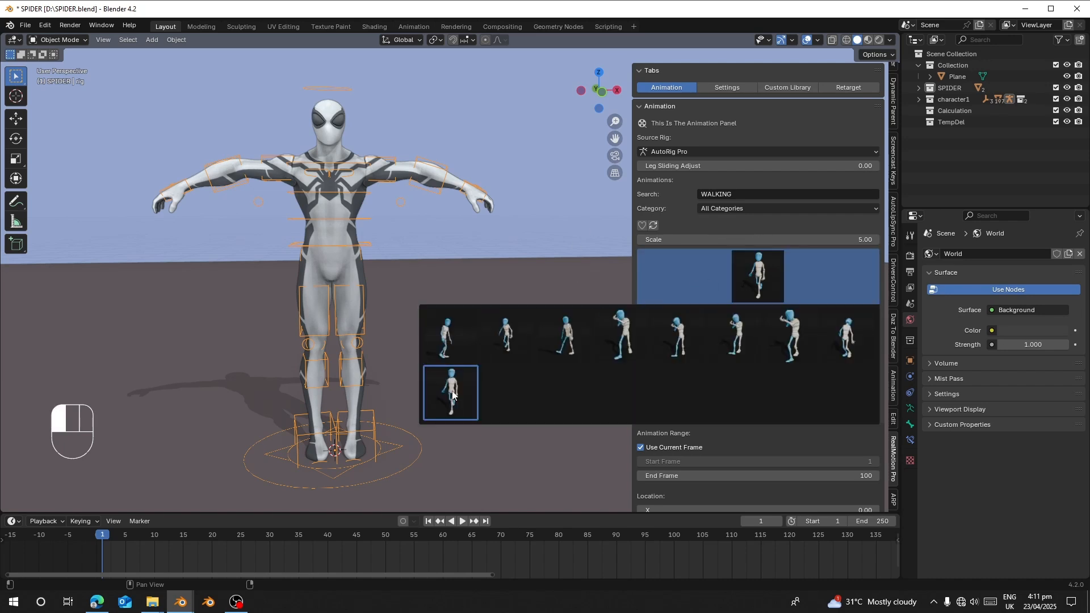
click(450, 393)
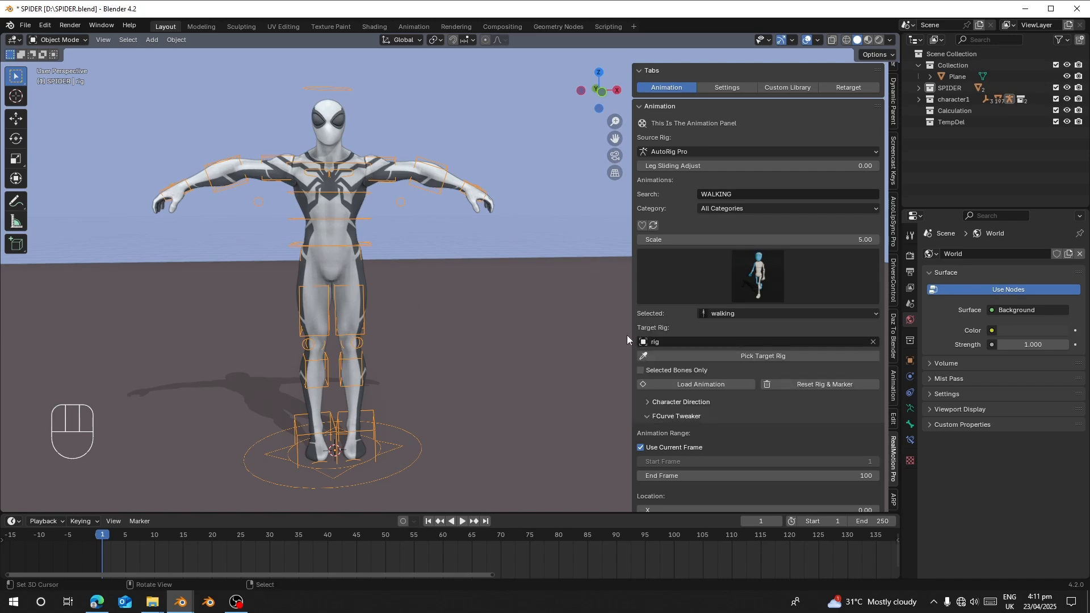
click(702, 385)
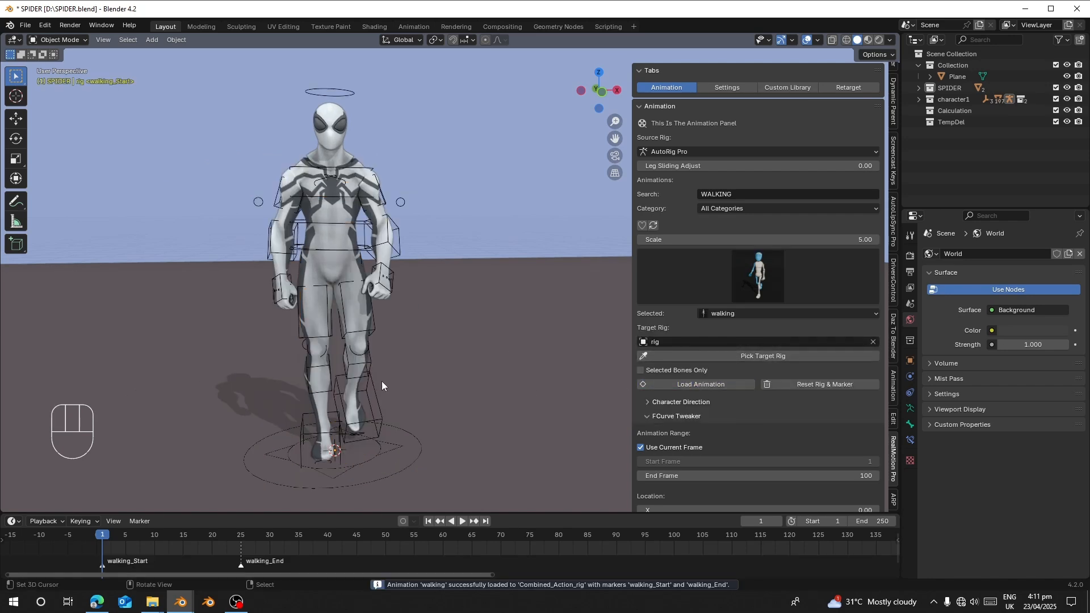
key(space)
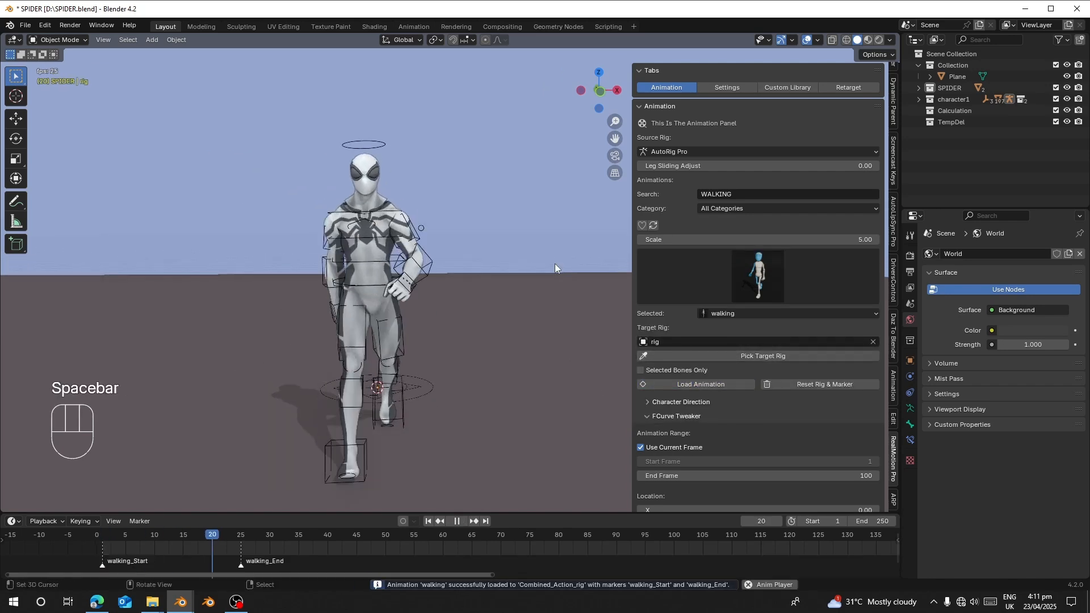
click(758, 151)
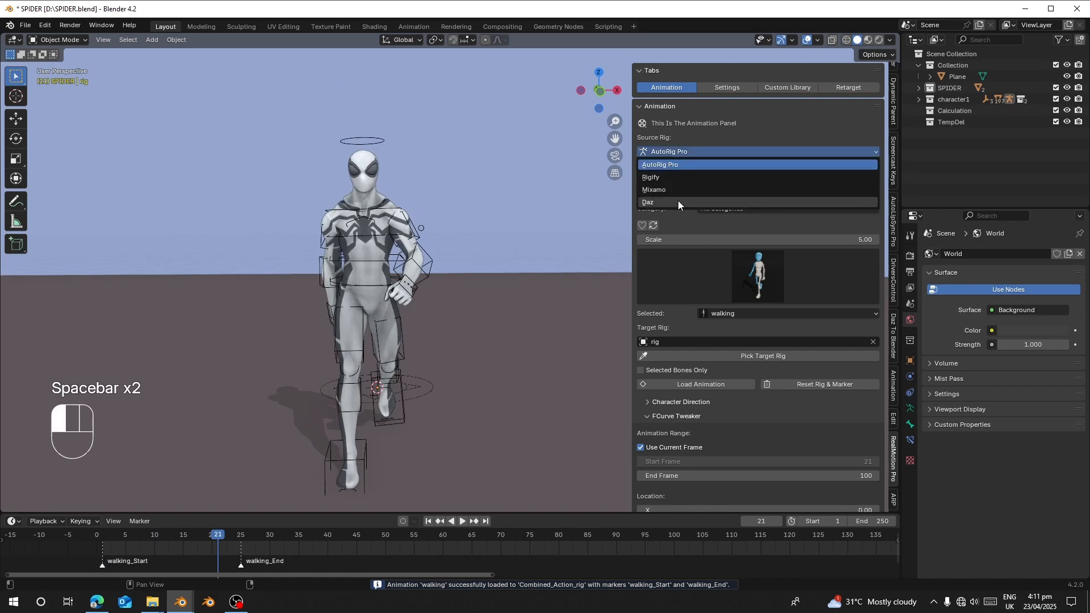
click(659, 165)
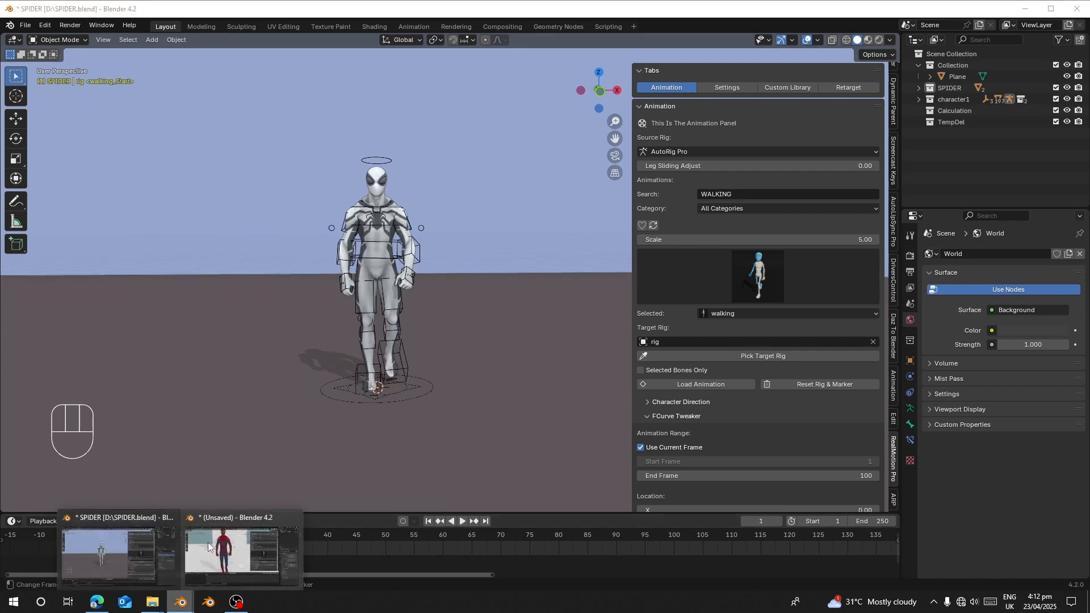
Return to the unsaved Rigify Spider-Man file to view its Rig Main Properties
click(232, 553)
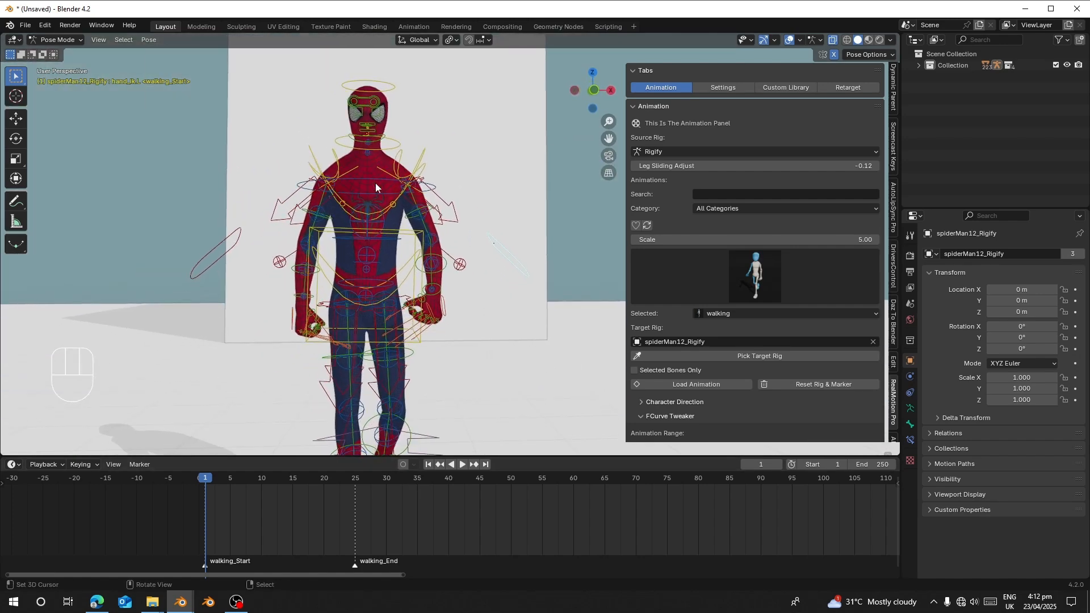
mouse_move(517, 213)
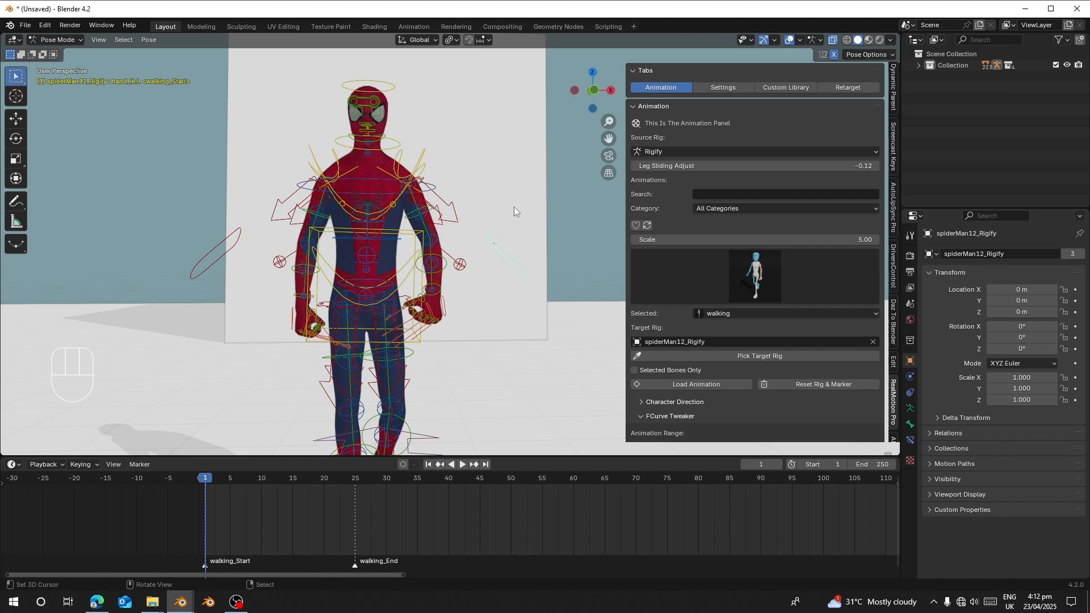
mouse_move(462, 233)
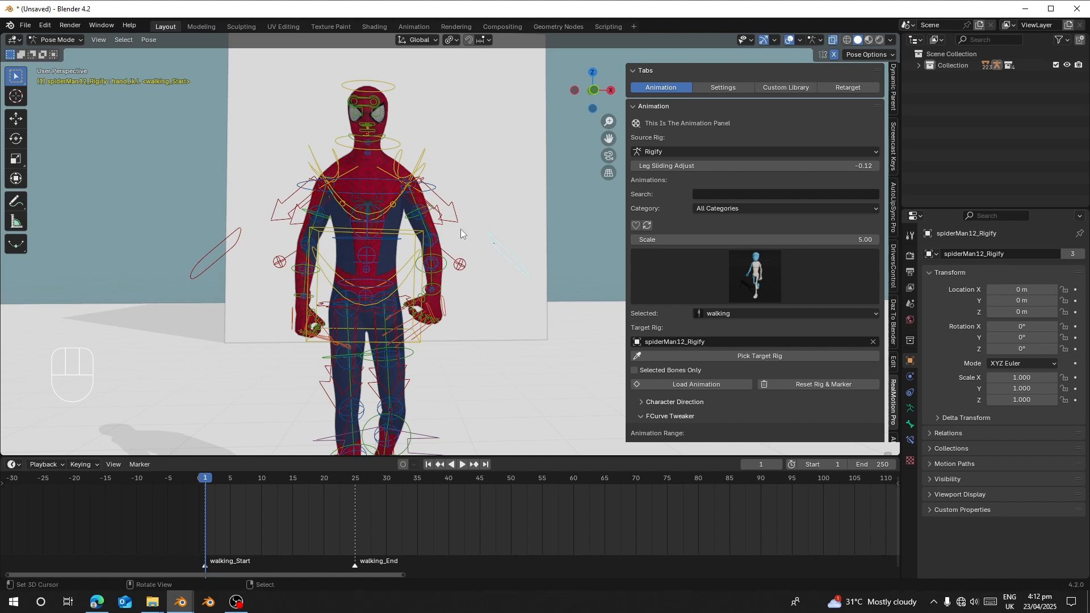
mouse_move(615, 190)
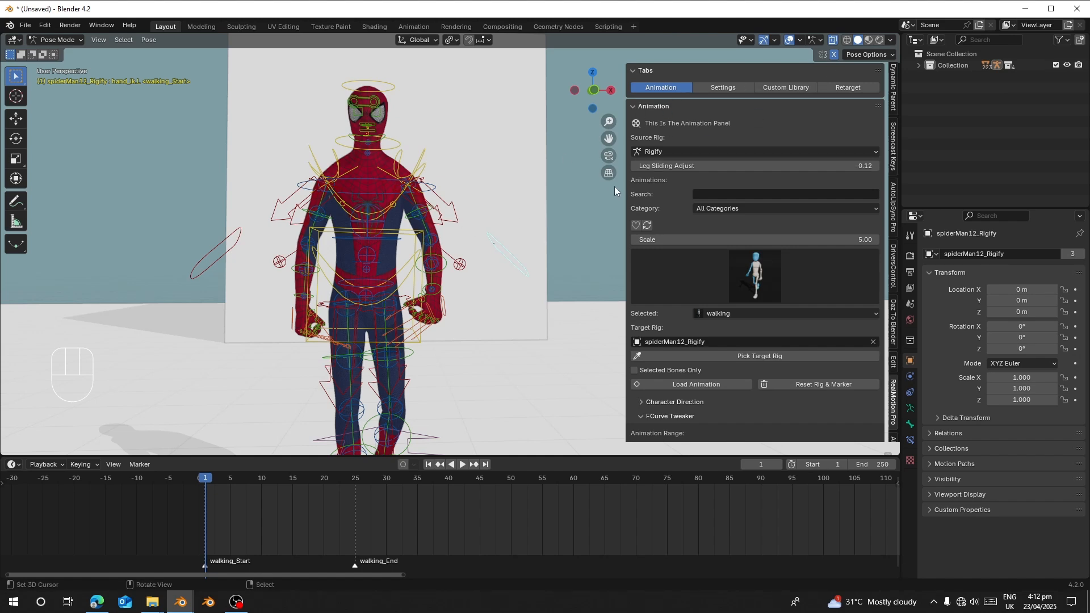
mouse_move(1002, 12)
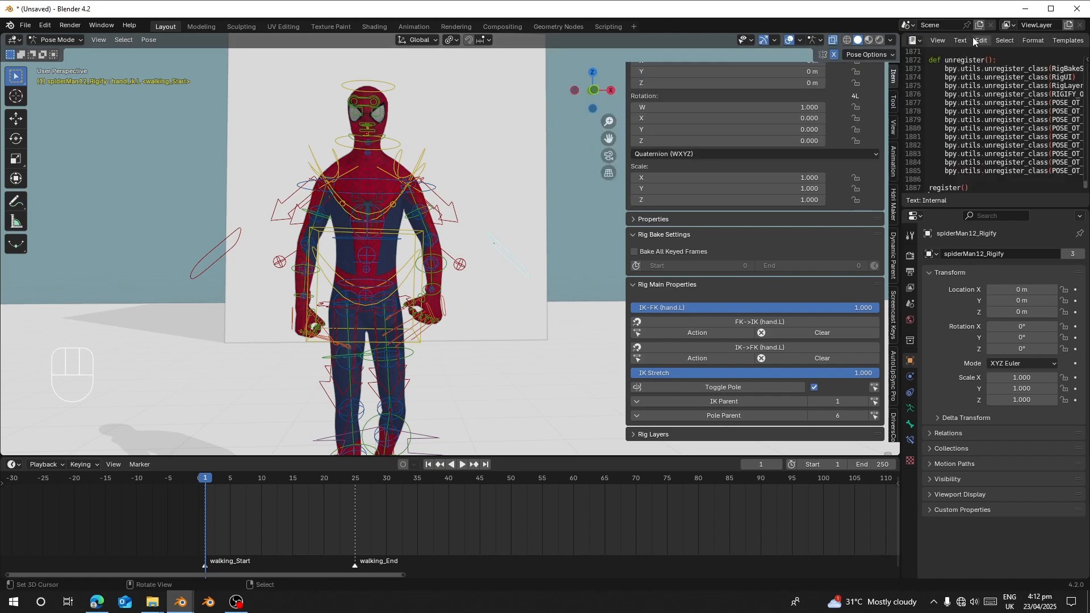
Bake the left arm FK->IK action across the walking_Start to walking_End range
click(931, 40)
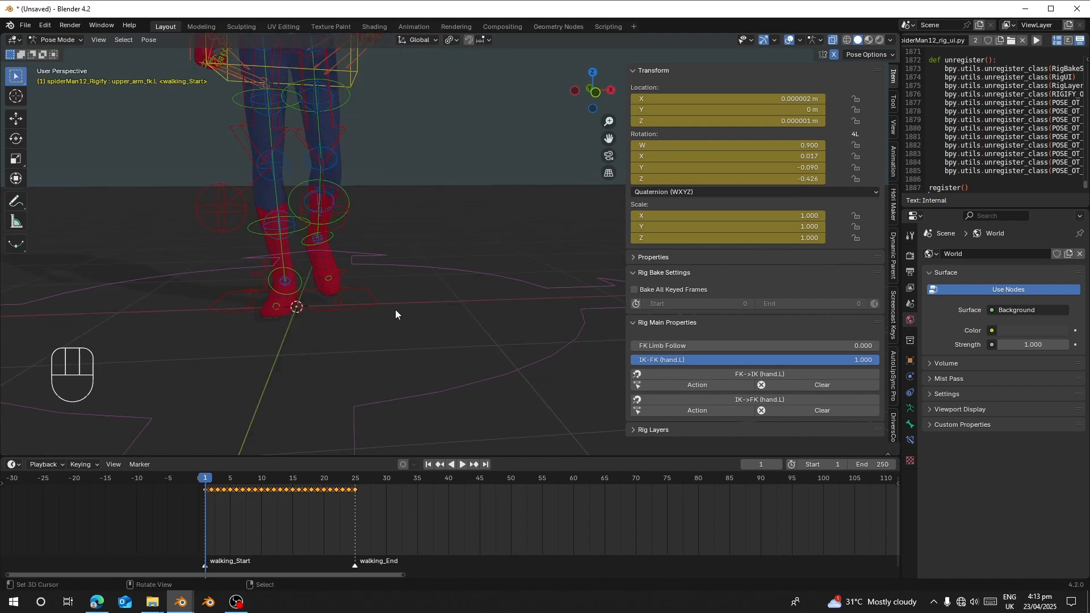
Set IK-FK (foot.L) to 0 and scrub the timeline to check the FK walk on the left foot
key(g)
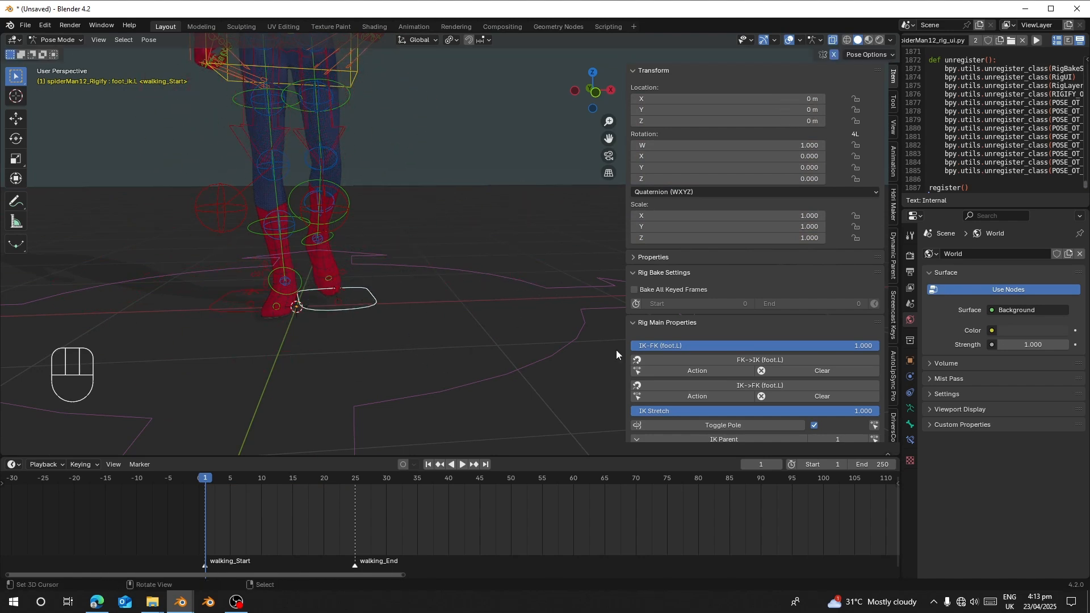
scroll(down, 3)
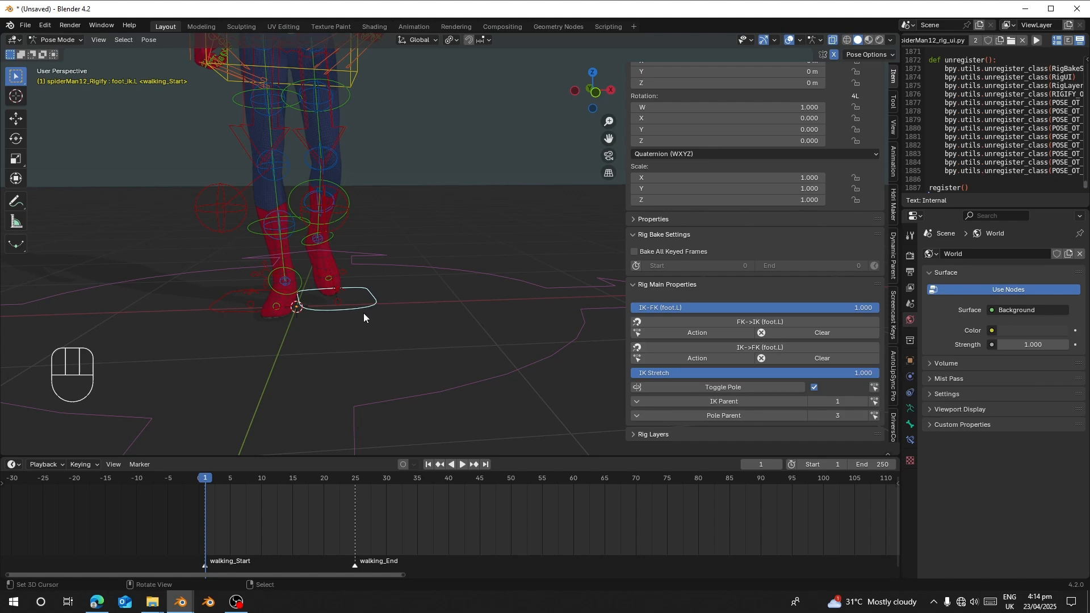
mouse_move(377, 318)
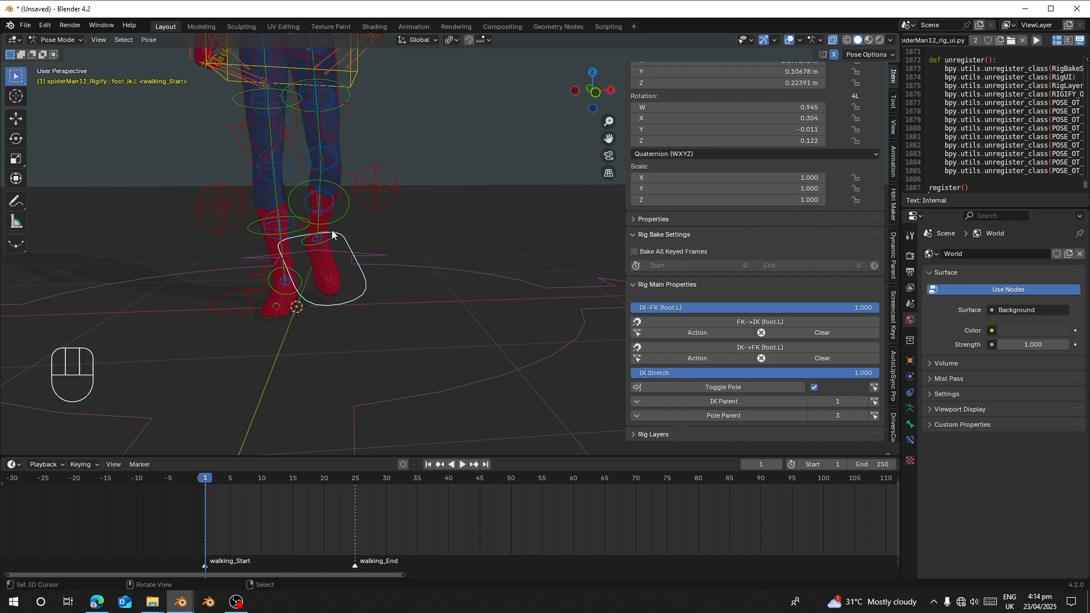
mouse_move(291, 362)
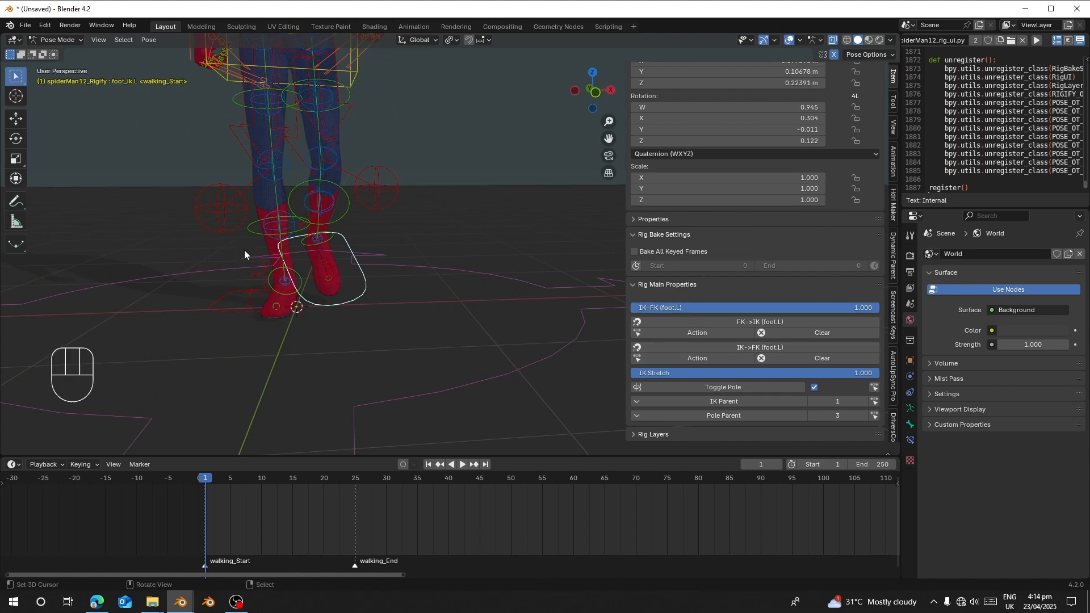
mouse_move(212, 518)
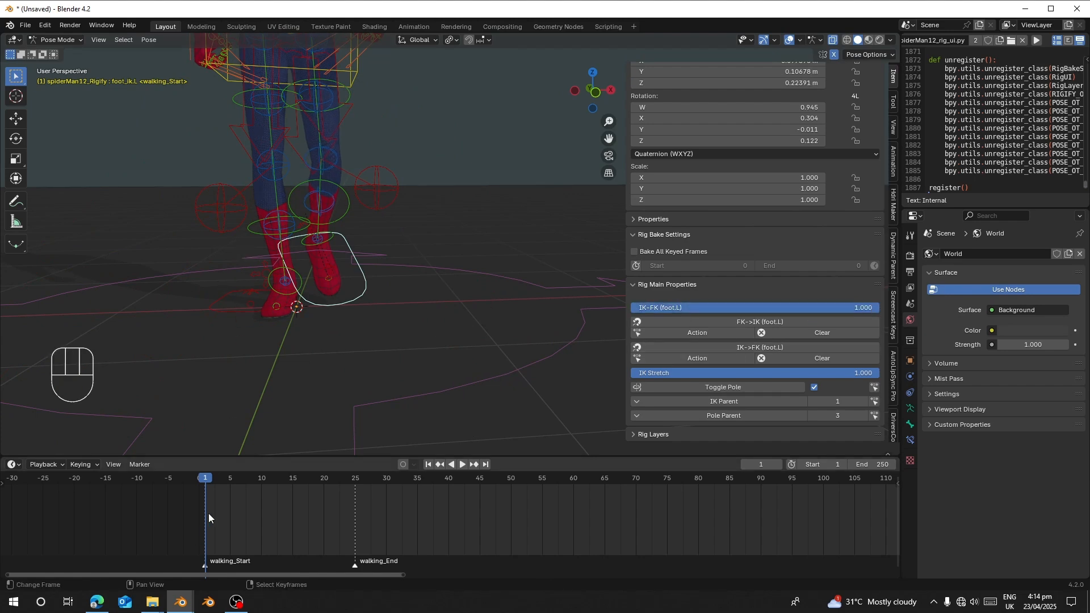
click(462, 465)
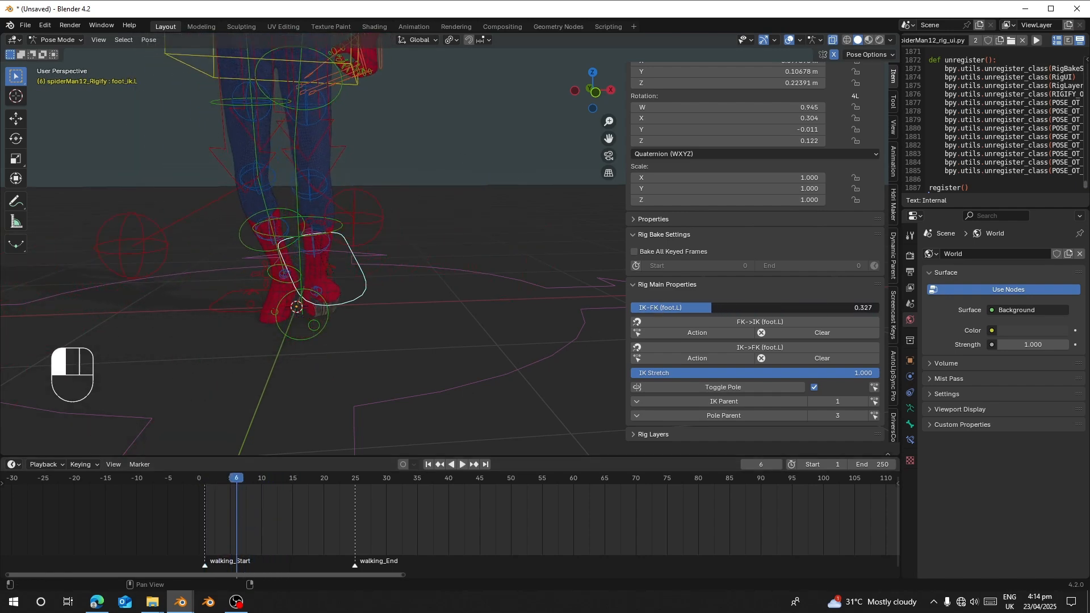
click(463, 463)
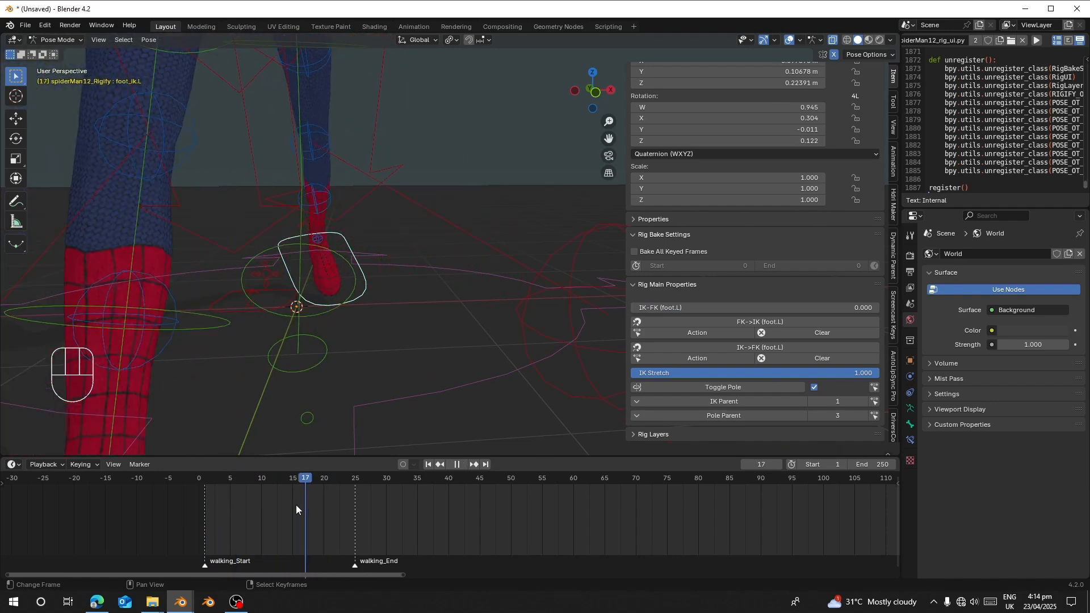
click(323, 478)
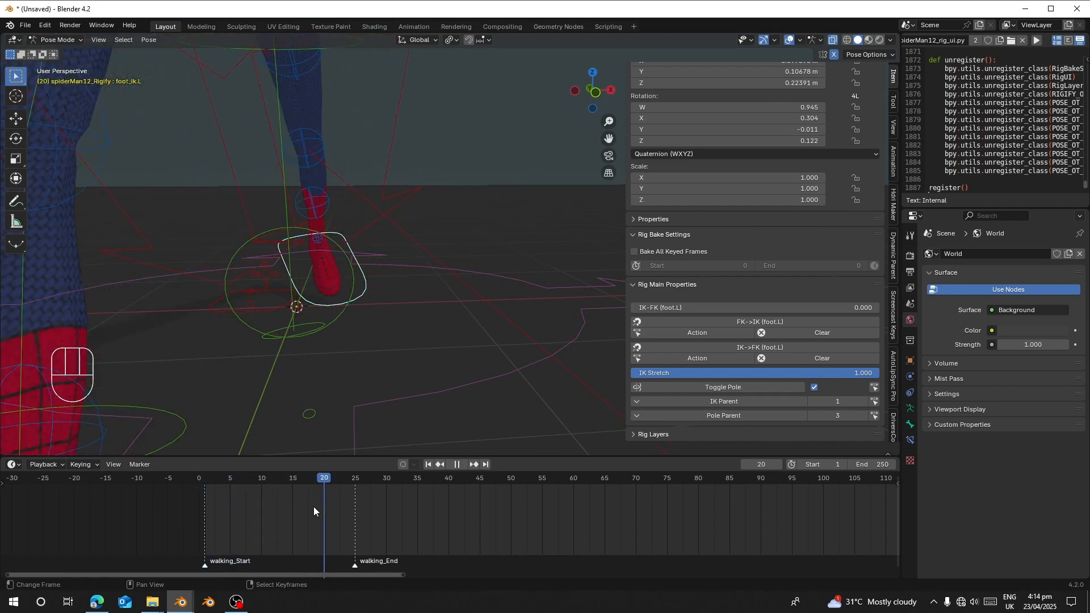
click(236, 478)
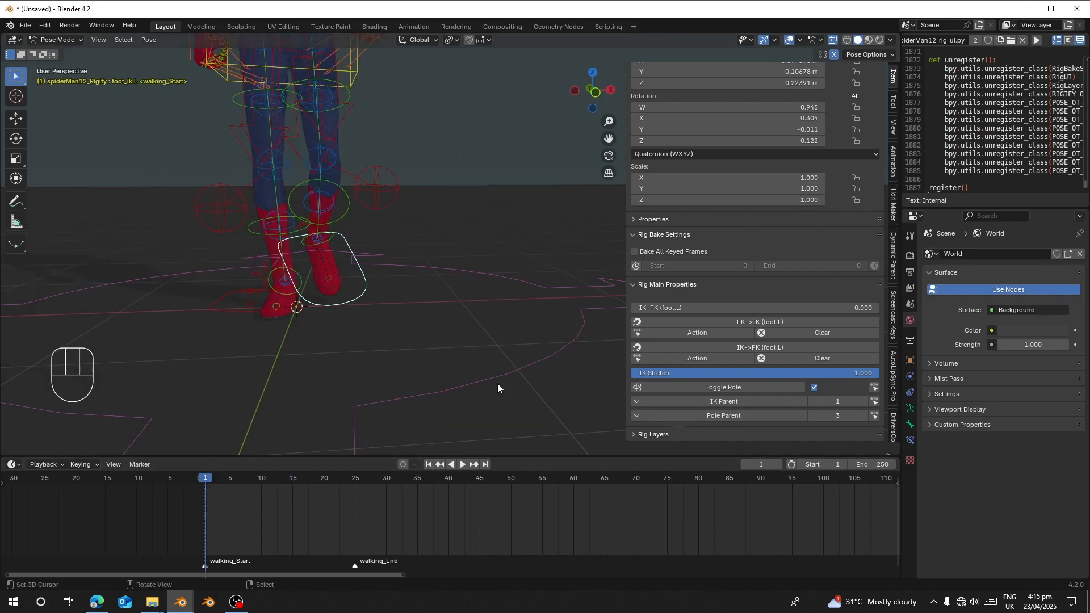
Set the left leg IK-FK to 1 and bake the foot IK onto keyframes with IK->FK Action
drag(639, 307, 764, 308)
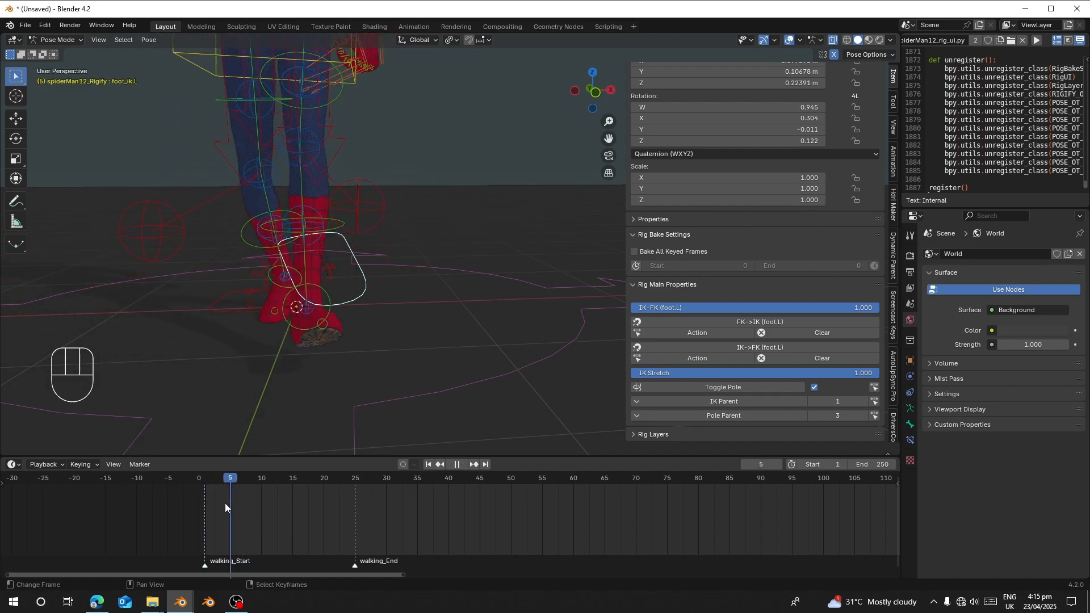
click(256, 478)
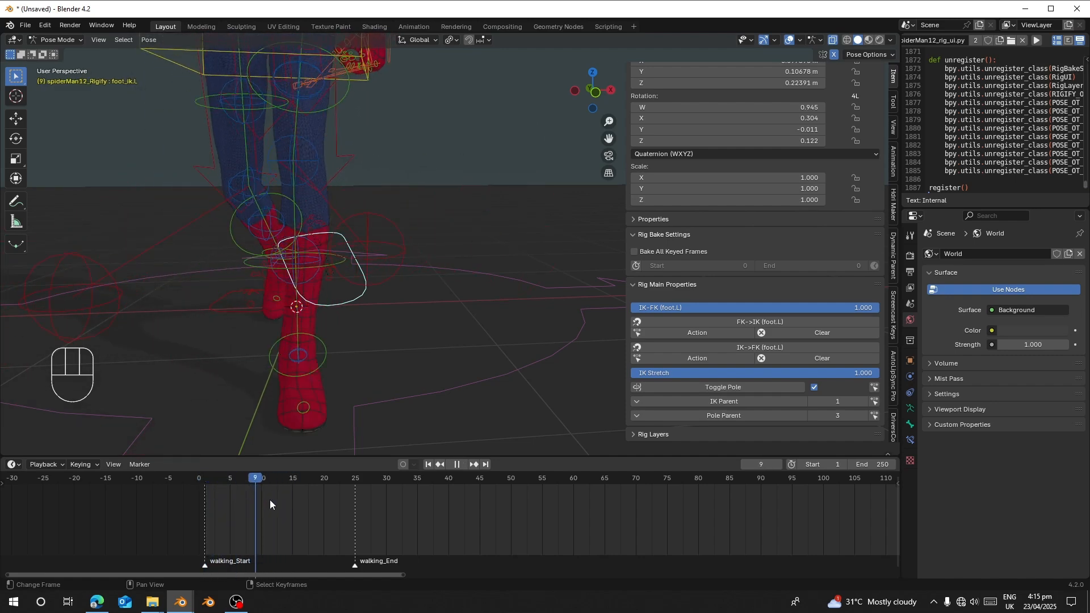
click(205, 478)
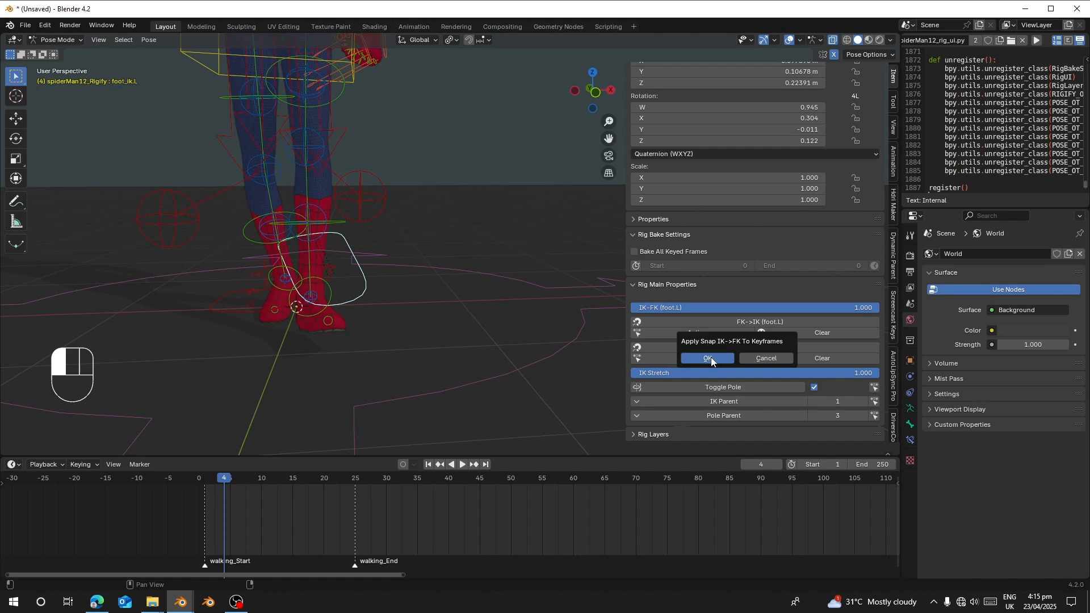
click(706, 358)
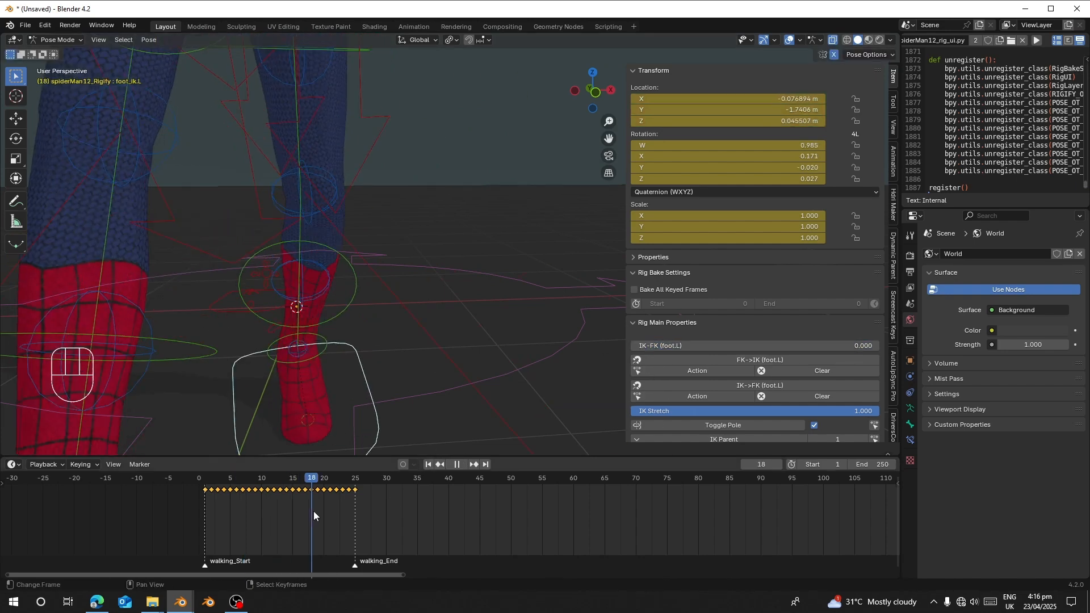
Review the baked left foot, then bake foot_ik.R onto keyframes with IK->FK Action
click(280, 478)
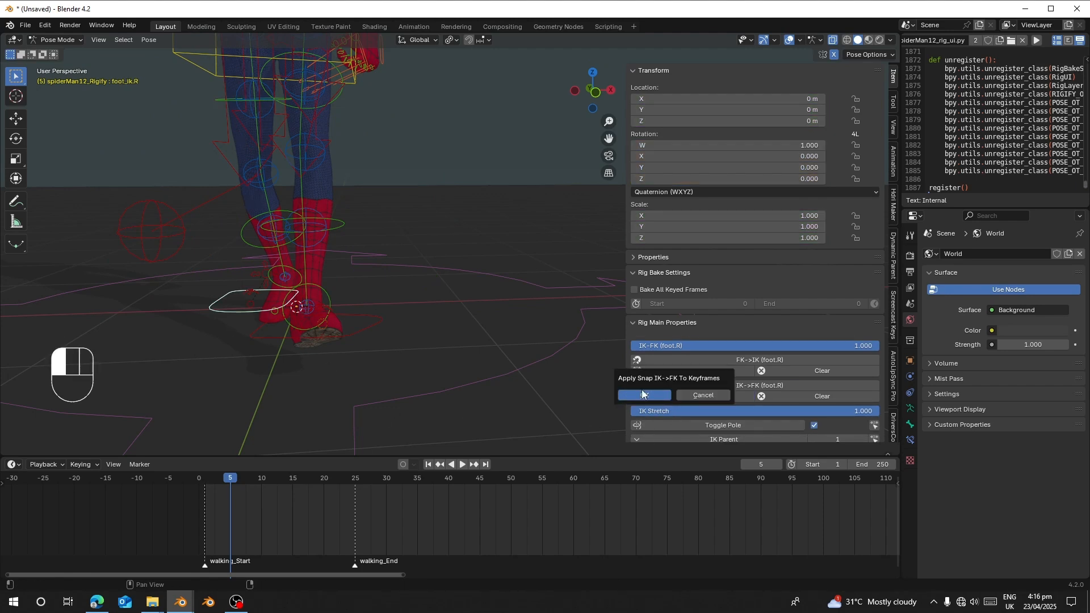
click(641, 395)
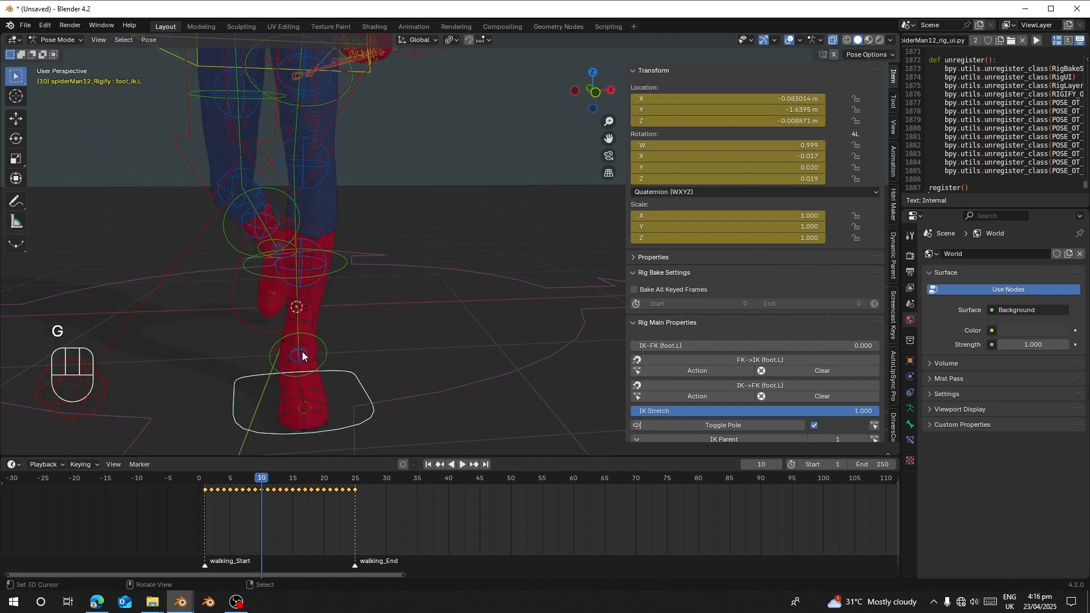
Correct foot_ik.L around frames 10–13 by repositioning it and pasting copied keyframes
key(g)
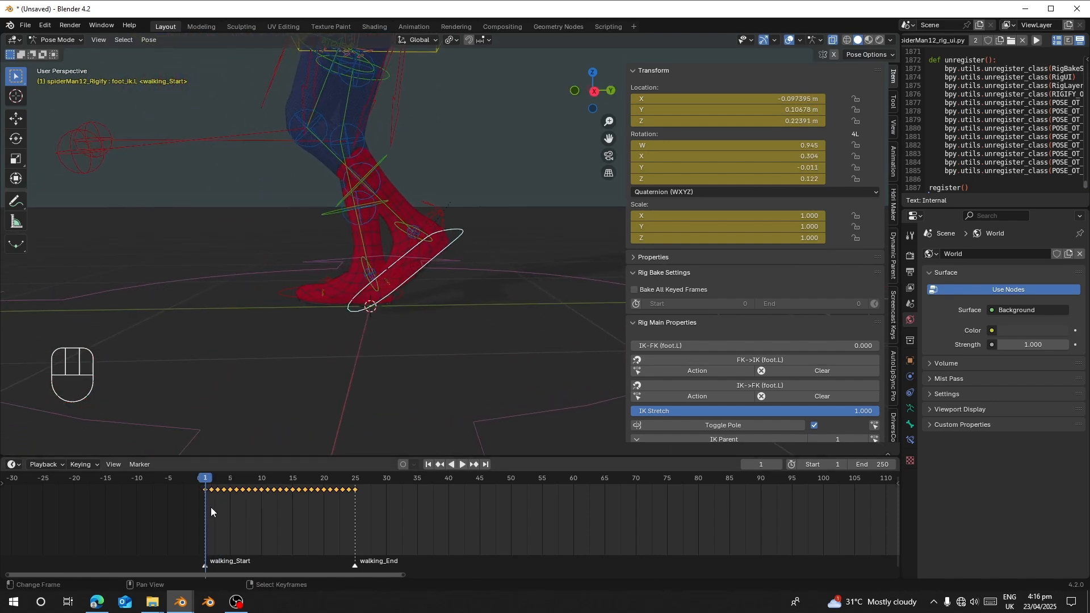
click(262, 478)
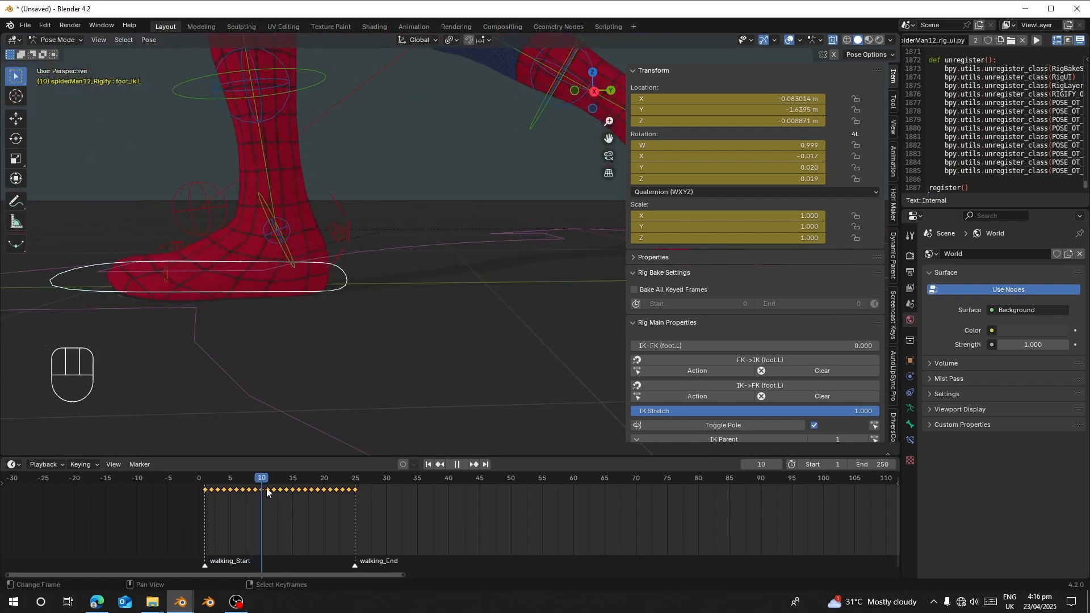
click(258, 478)
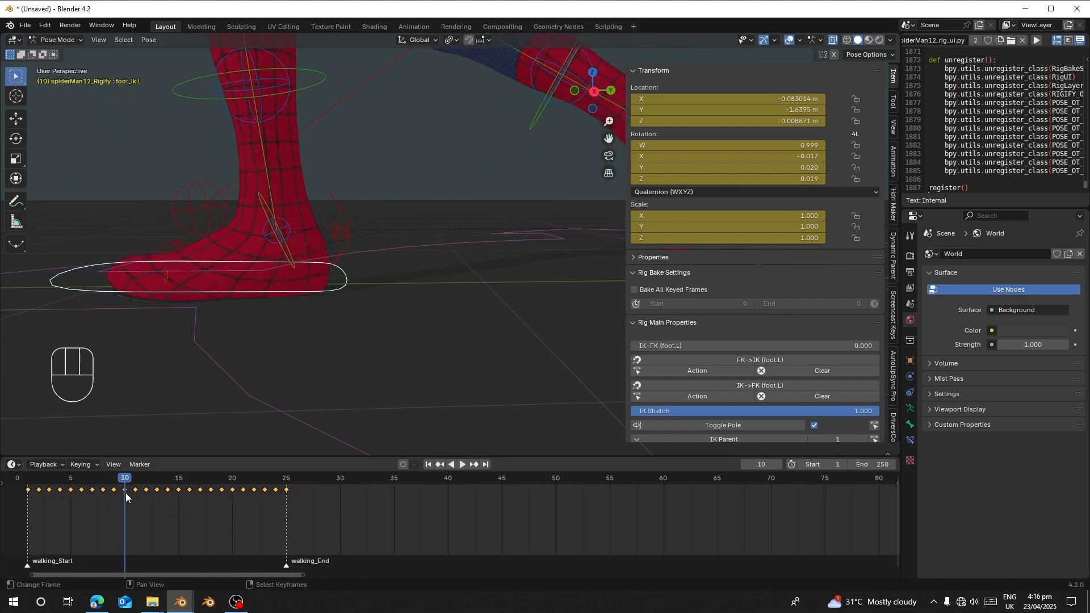
click(462, 464)
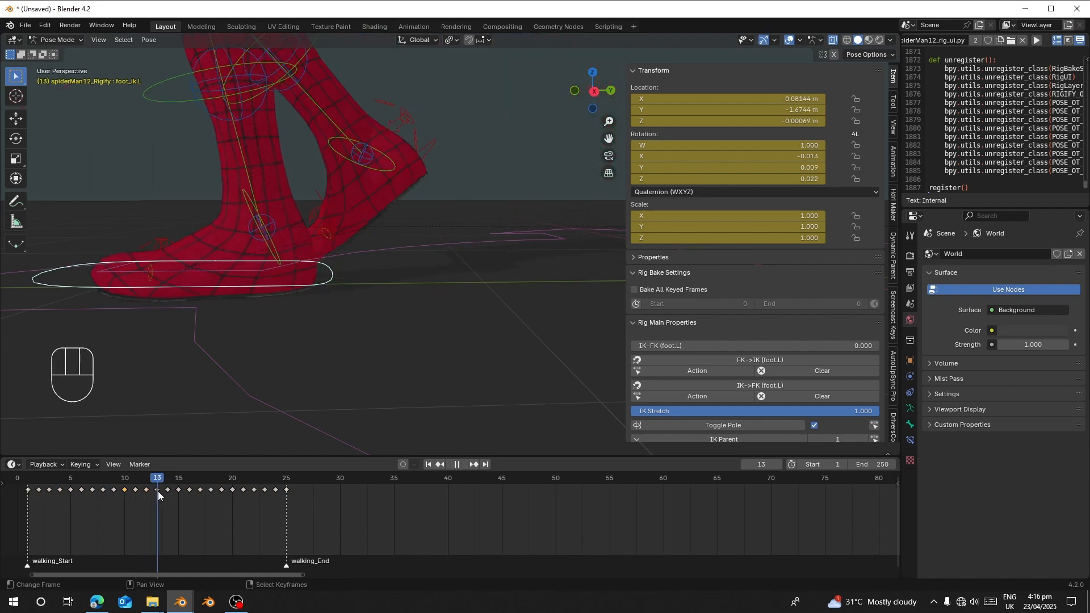
click(178, 479)
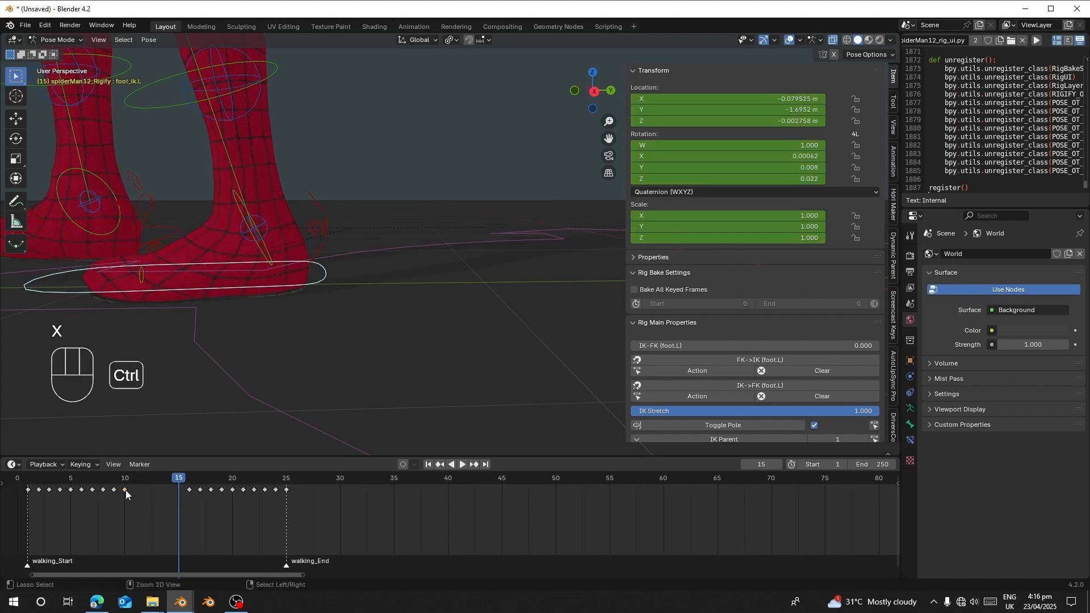
key(ctrl+v)
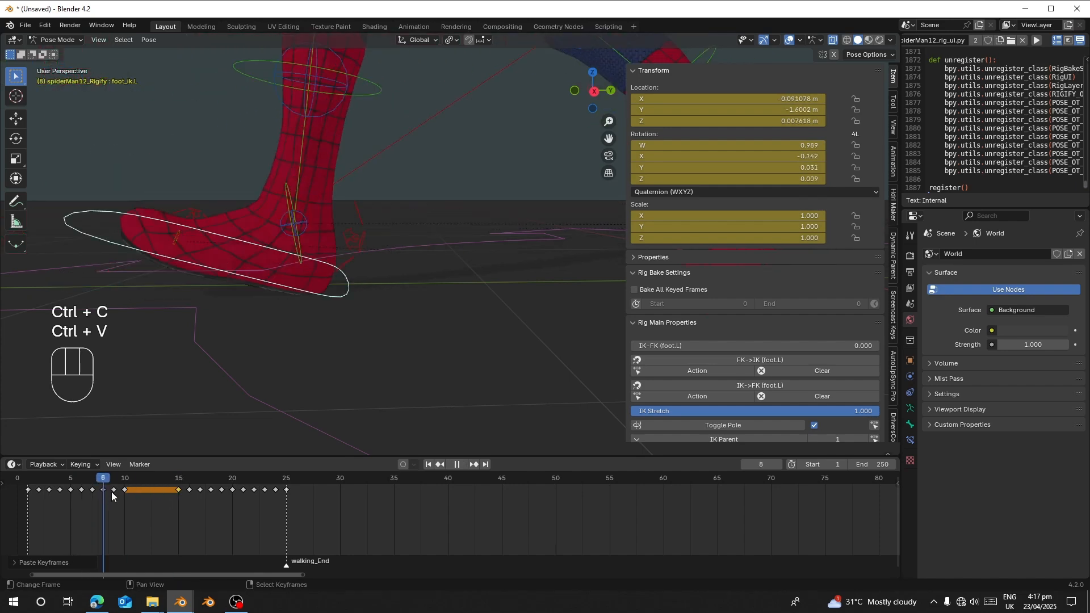
click(135, 478)
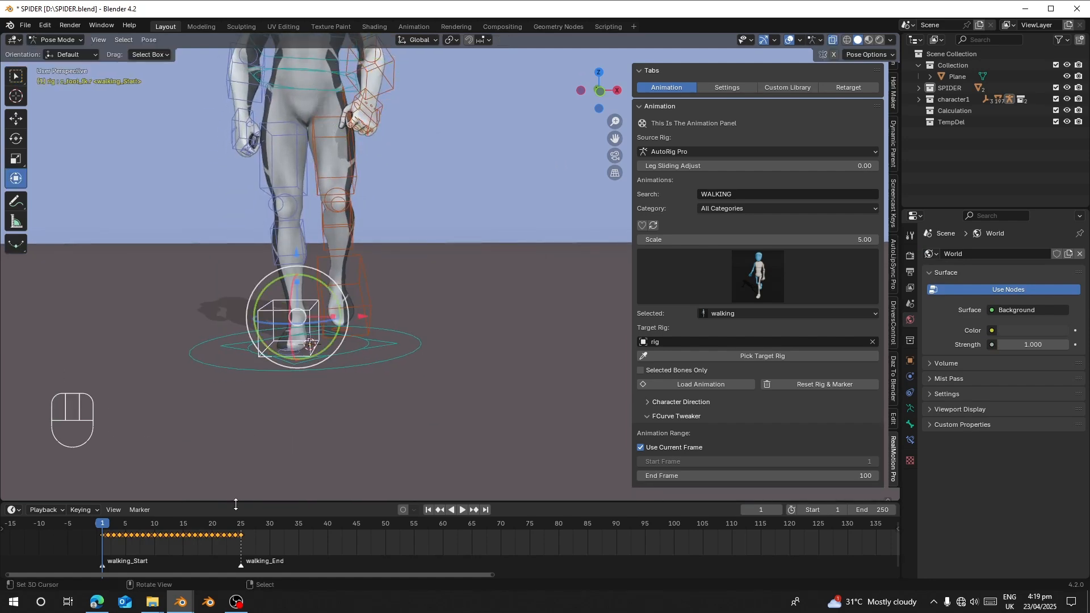
In SPIDER.blend, snap the Auto-Rig Pro leg between IK and FK and step through the walk's first frames
key(g)
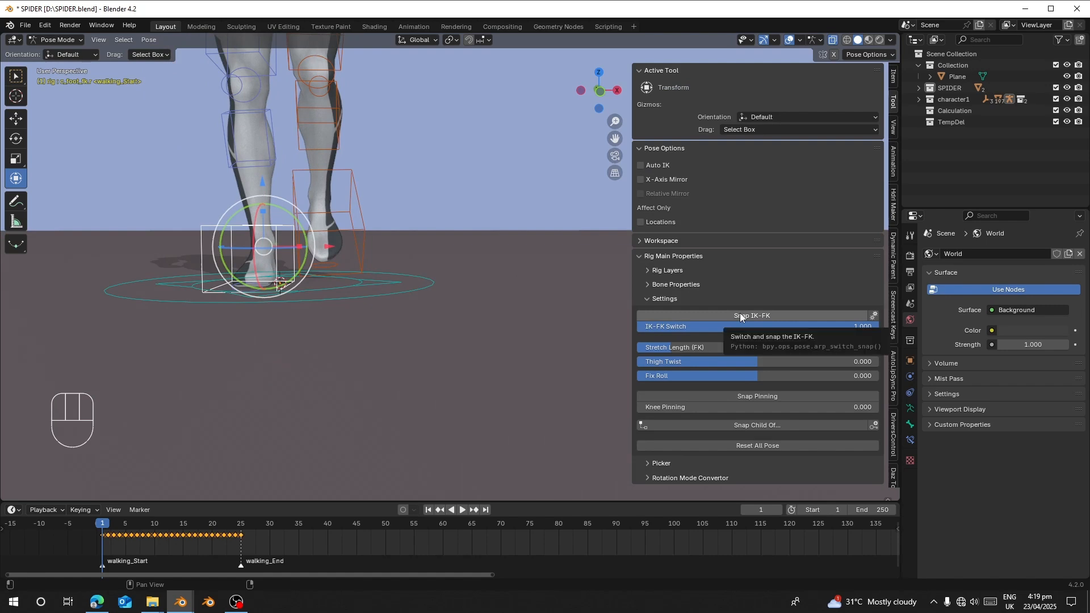
click(752, 314)
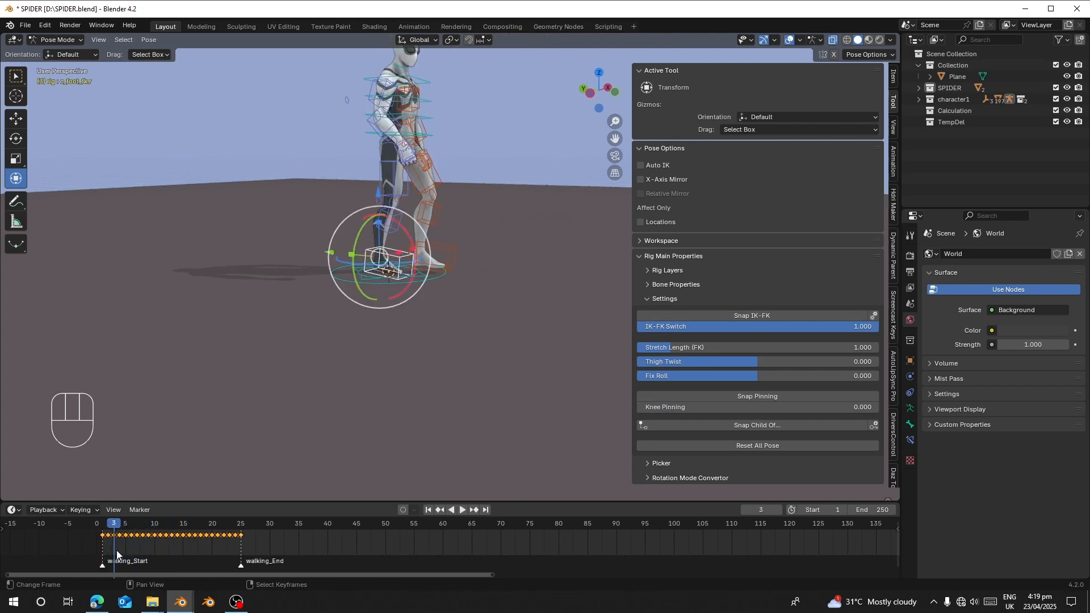
click(101, 523)
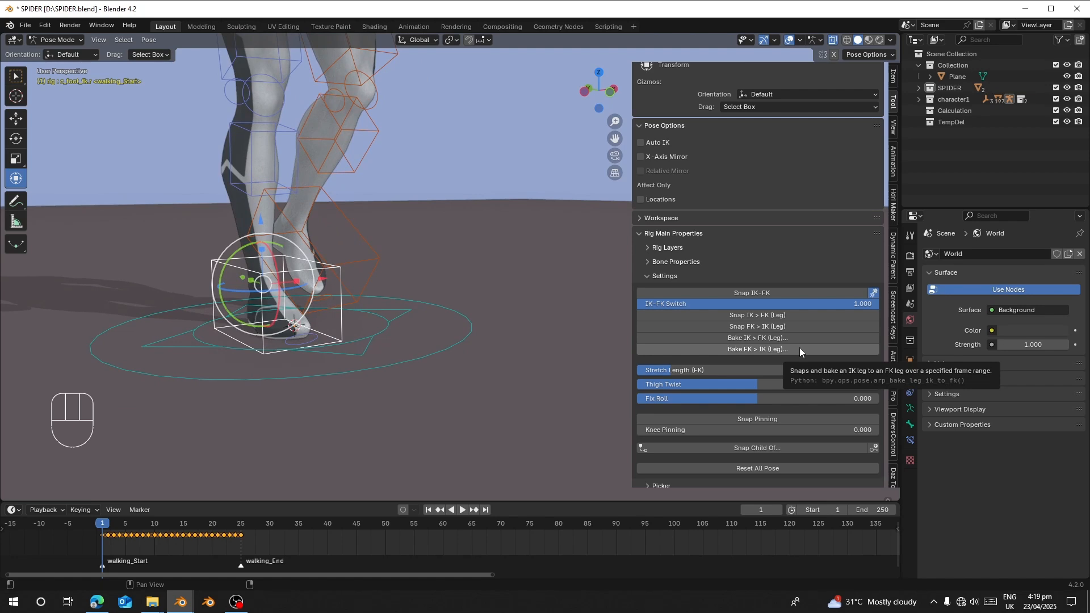
Set the leg FK-to-IK bake range to end at frame 25, check the FK and IK foot controls, and play the walk
click(757, 337)
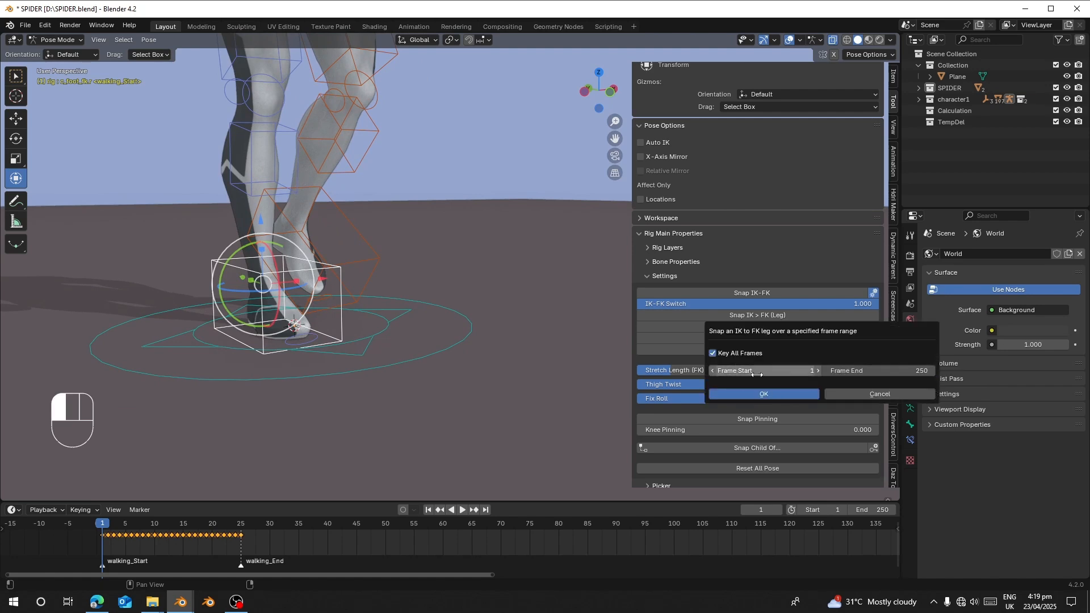
click(875, 370)
text(25)
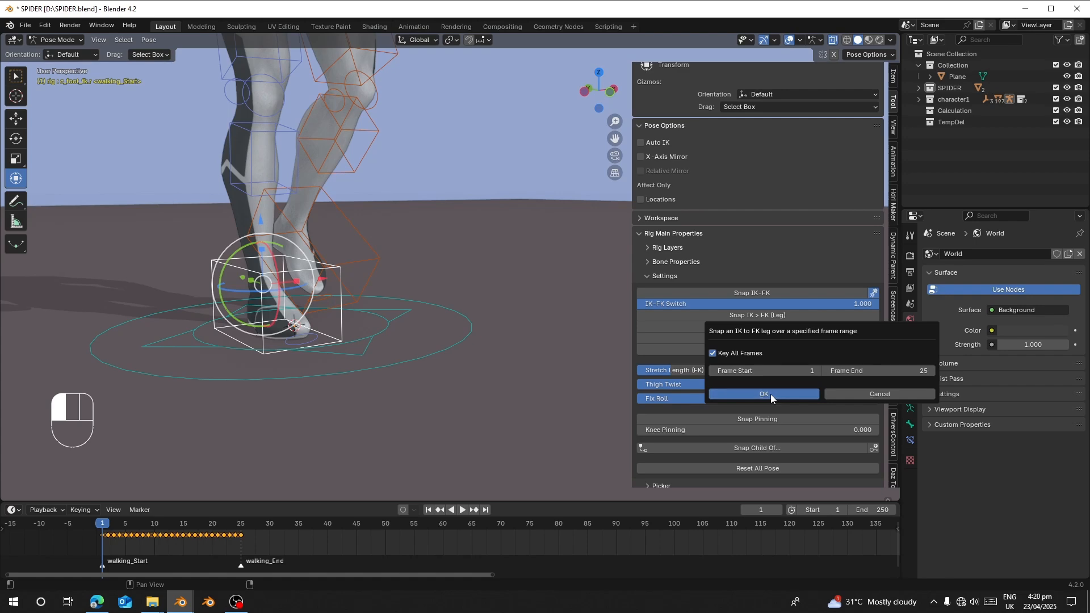
click(763, 397)
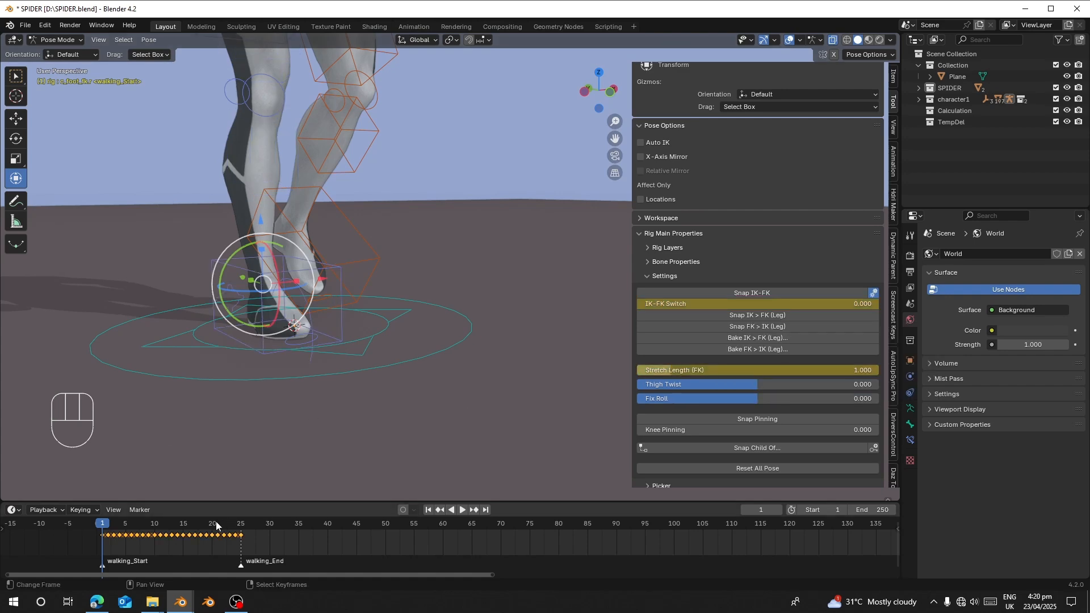
click(143, 523)
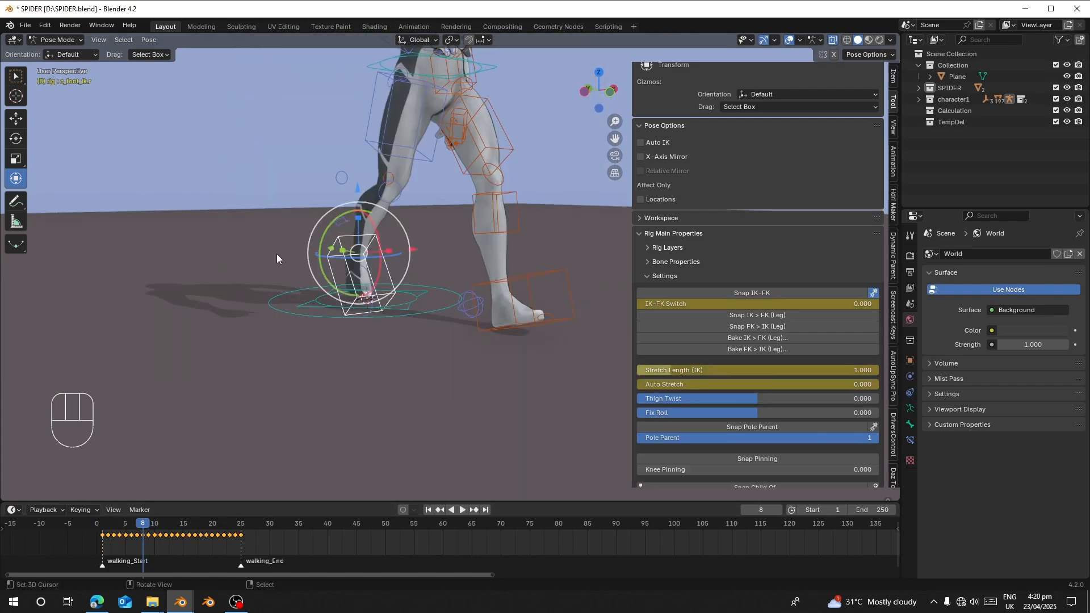
key(g)
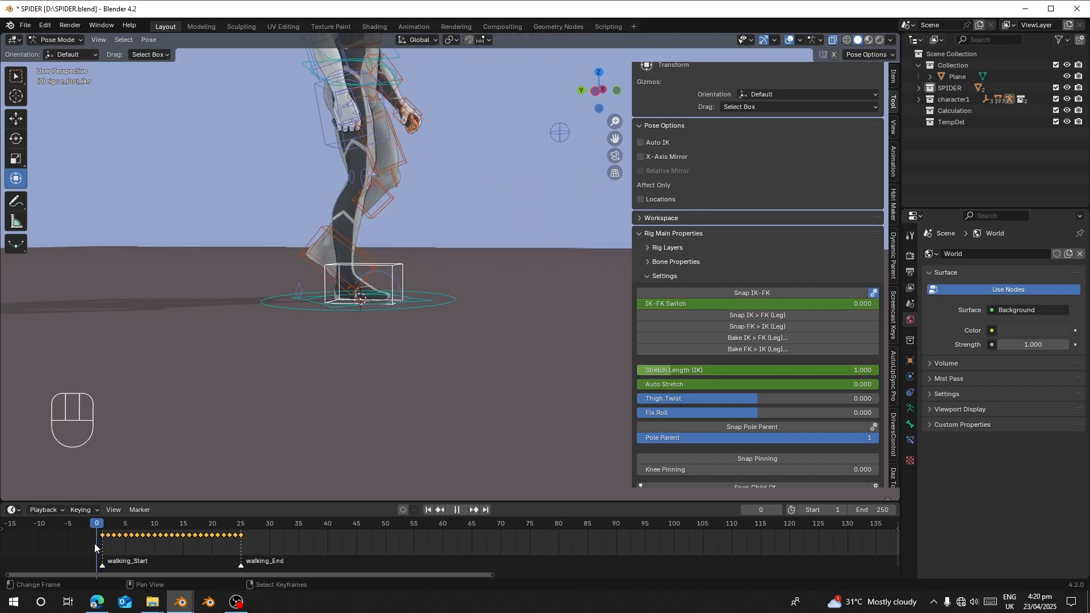
Bake the leg from FK to IK over frames 1–25, then start the arm bake
click(136, 522)
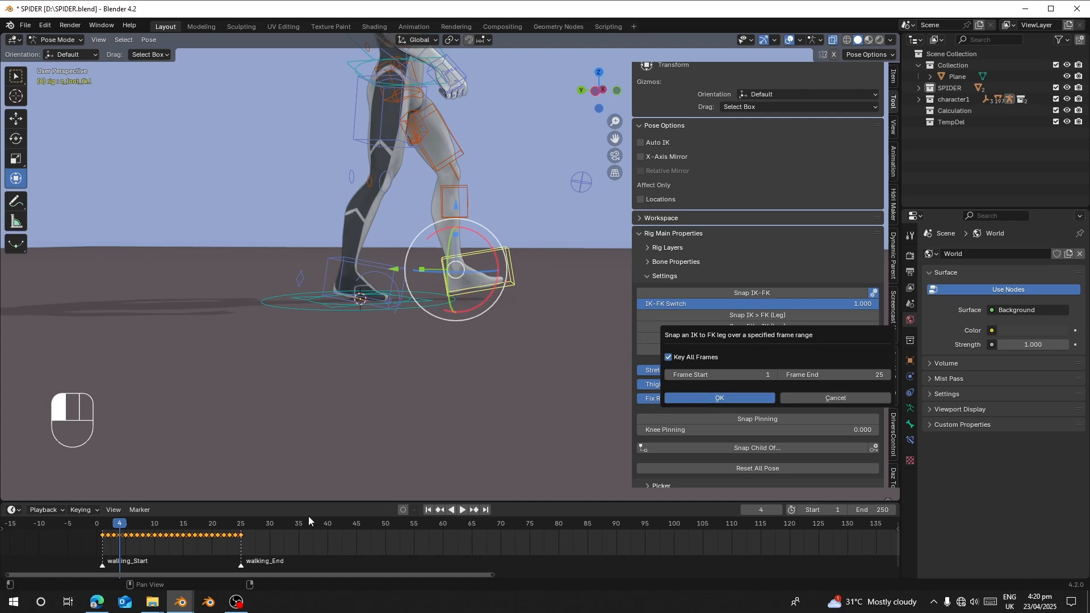
click(719, 397)
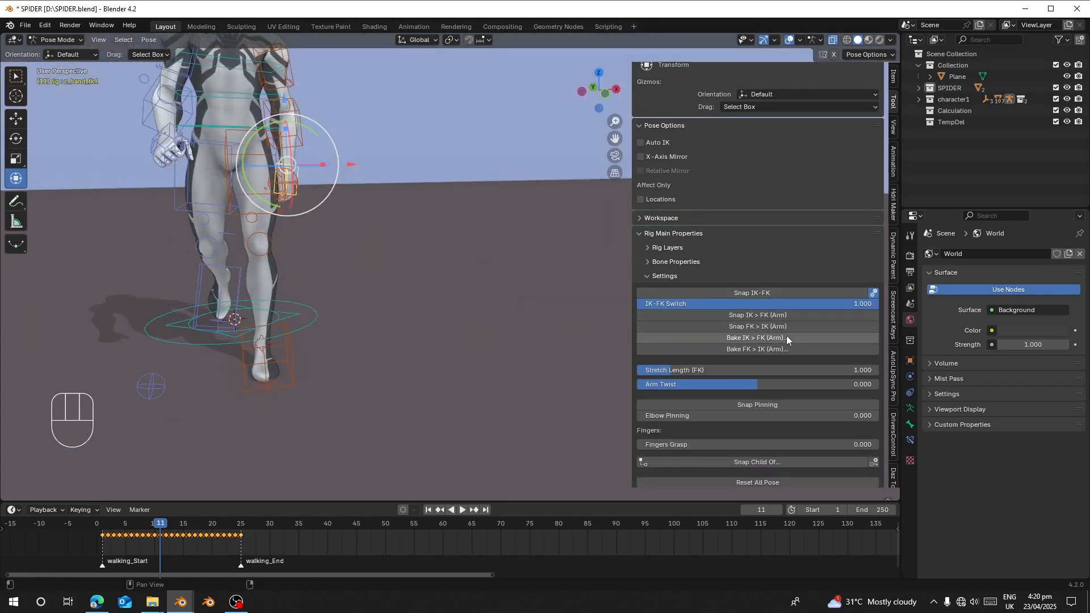
click(756, 338)
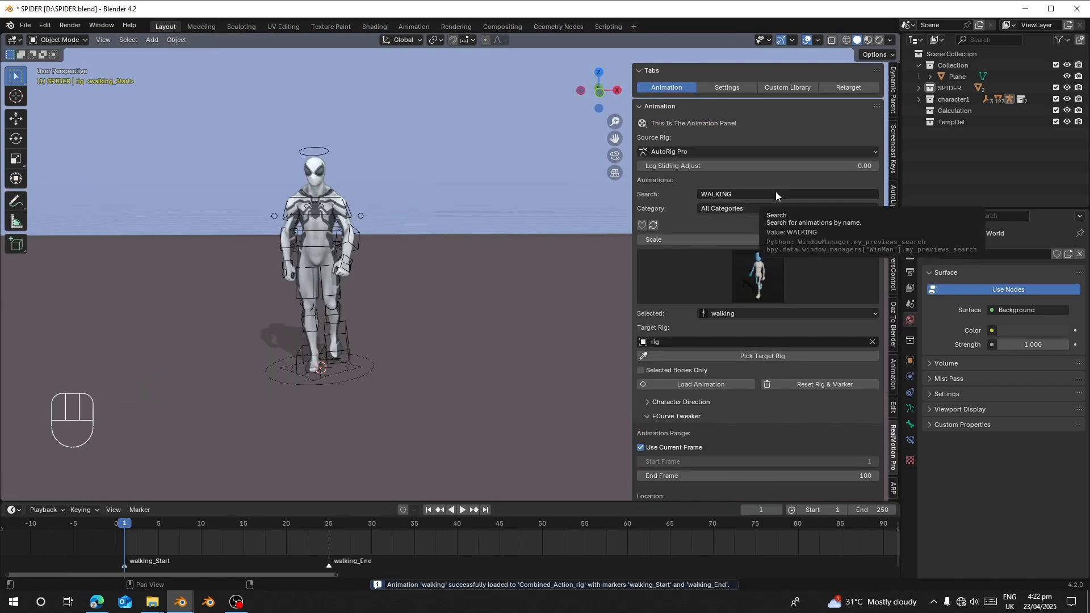
Browse all RealMotion Pro animations and preview the fall a loop motion on the rig
click(786, 194)
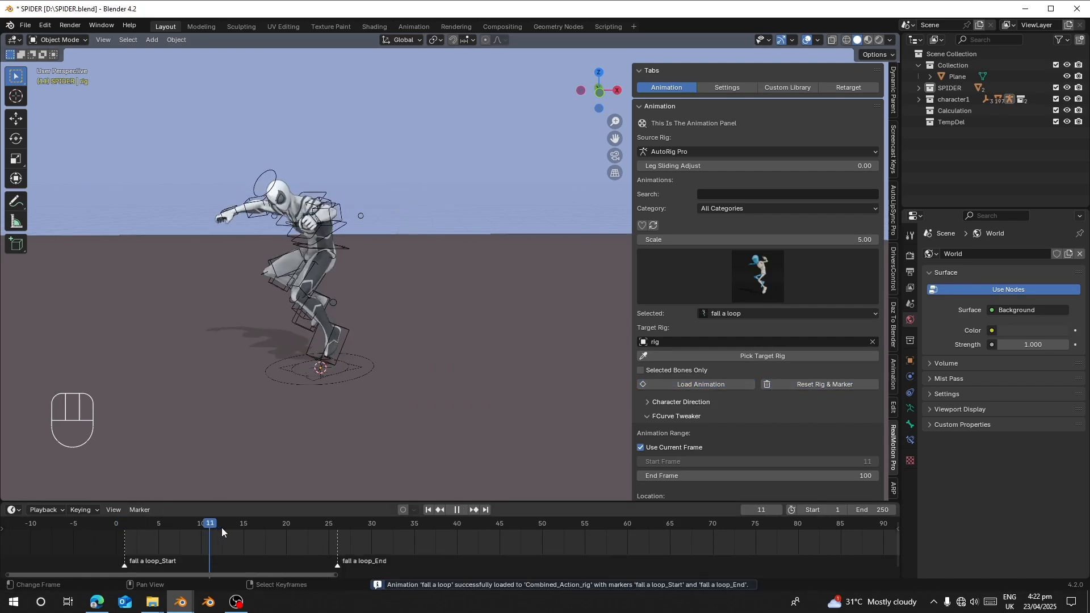
key(space)
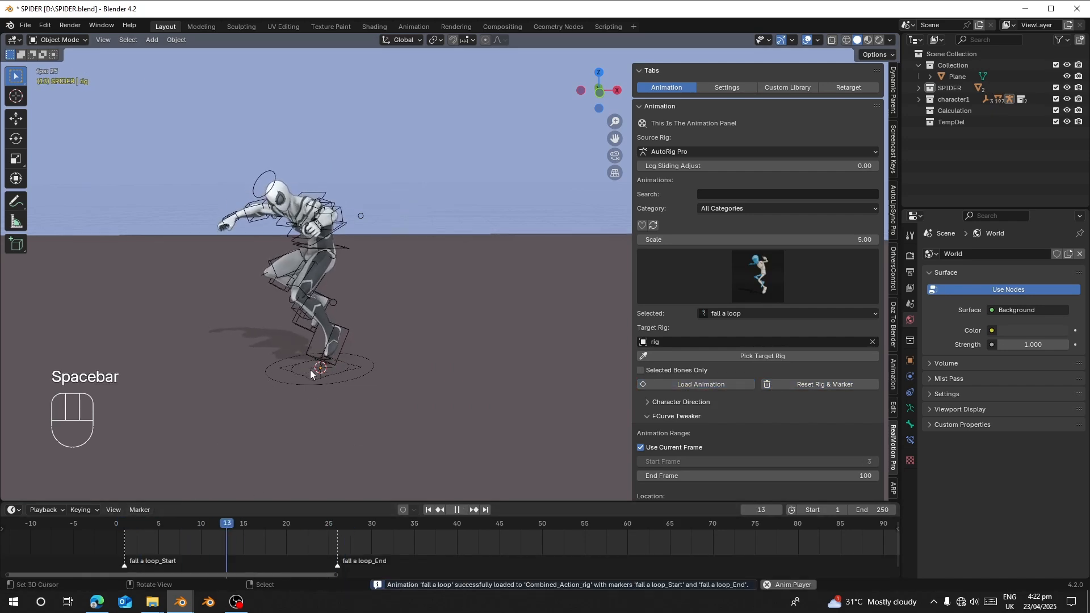
Reset the Spider-Man rig to T-pose and clear its loaded keyframes
click(824, 385)
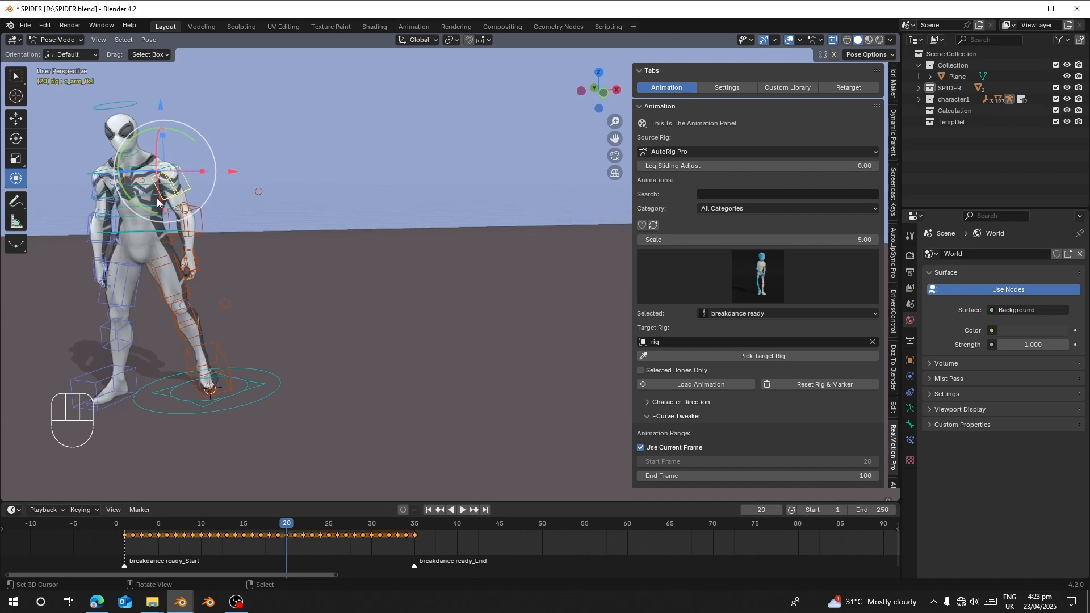
click(824, 385)
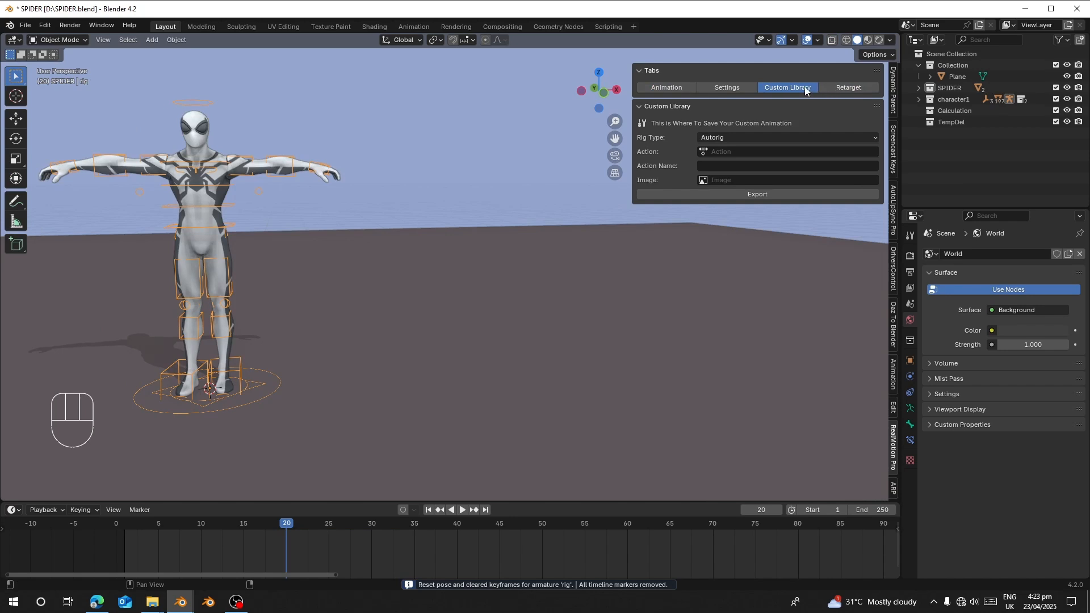
Show the animation library's Category list, then the Retarget panel with empty armature fields
click(665, 87)
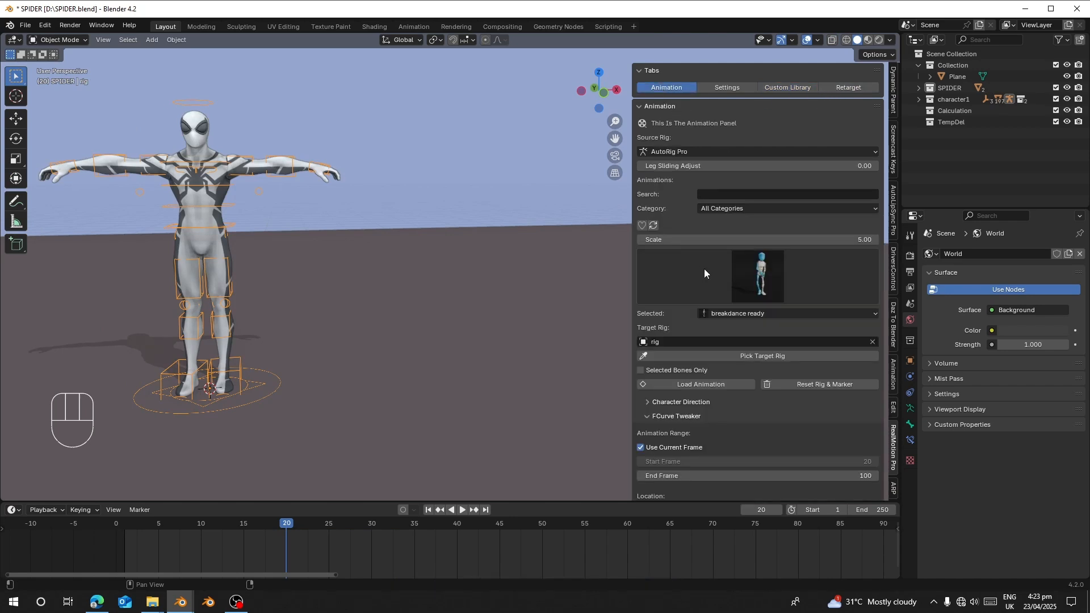
click(786, 208)
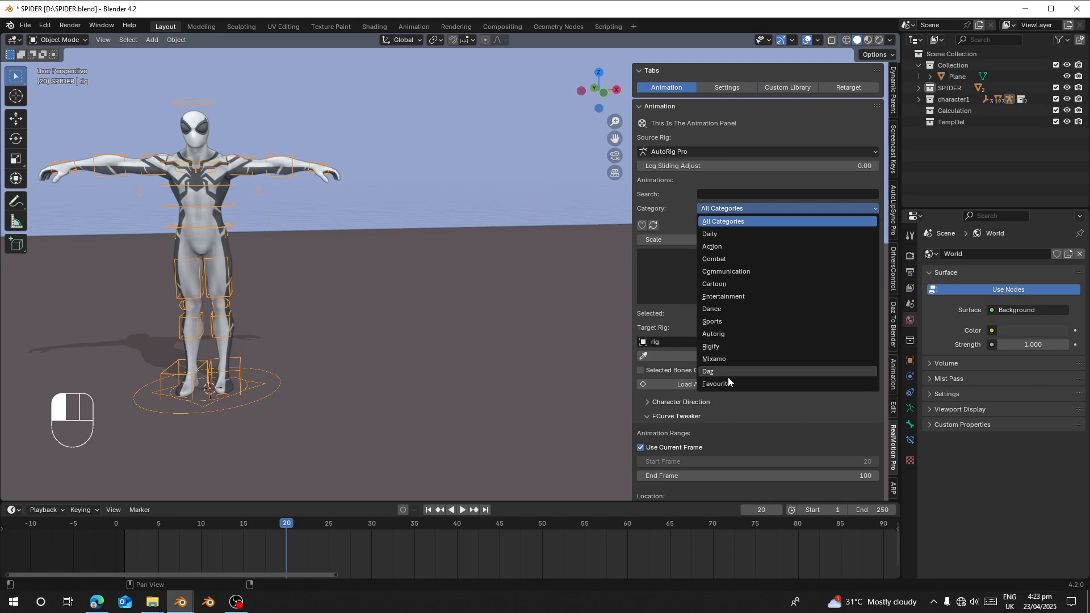
click(847, 88)
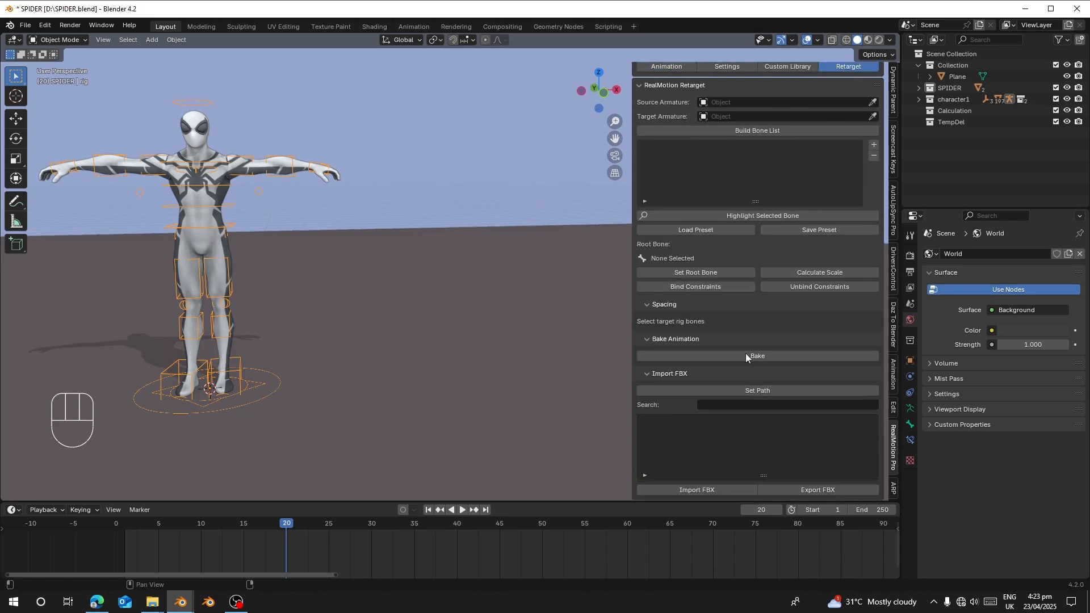
mouse_move(763, 403)
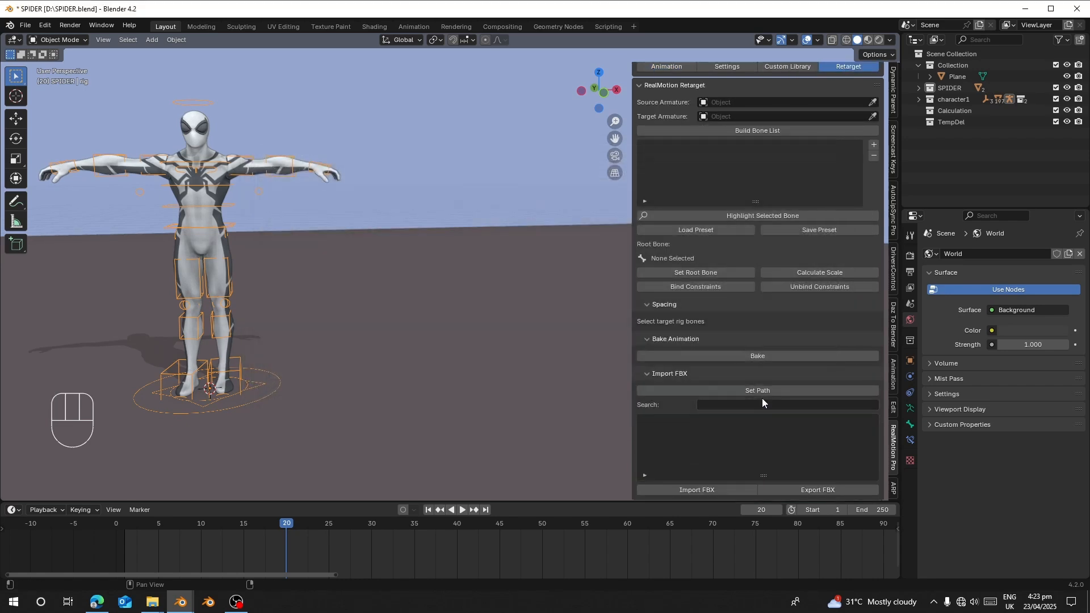
Set the retarget import path to the Mixamo FBX animations folder
click(756, 389)
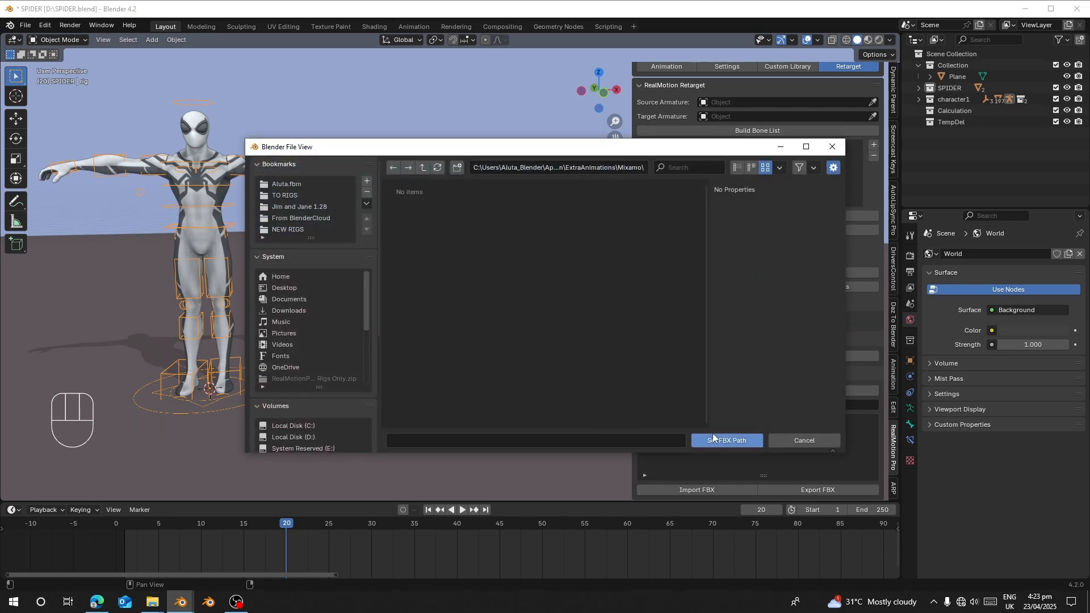
click(726, 440)
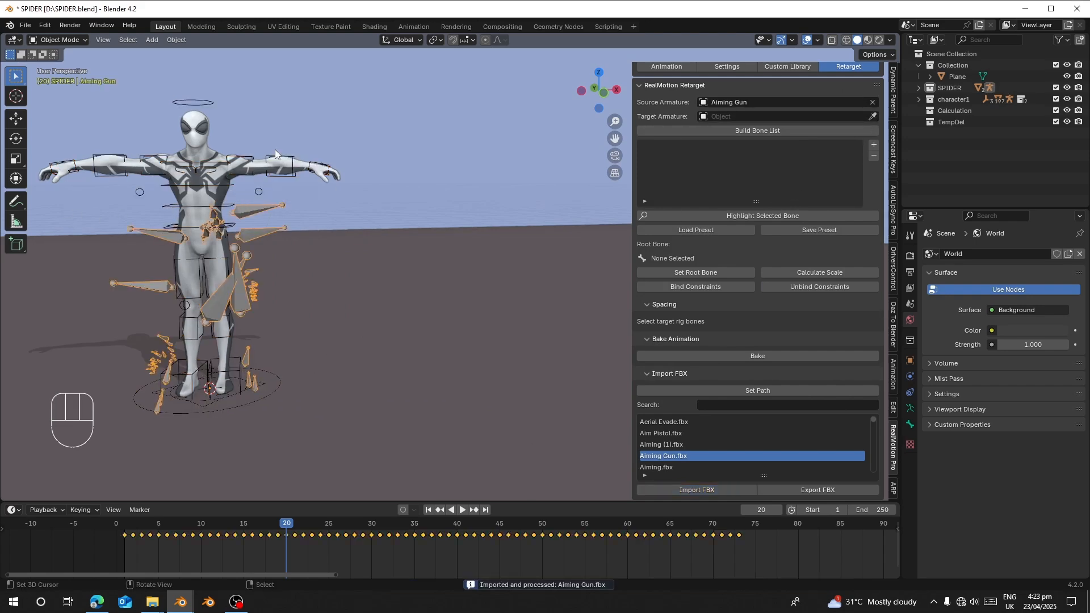
Load the Mixamo-to-Auto-Rig bone mapping preset for the Aiming Gun FBX
click(695, 229)
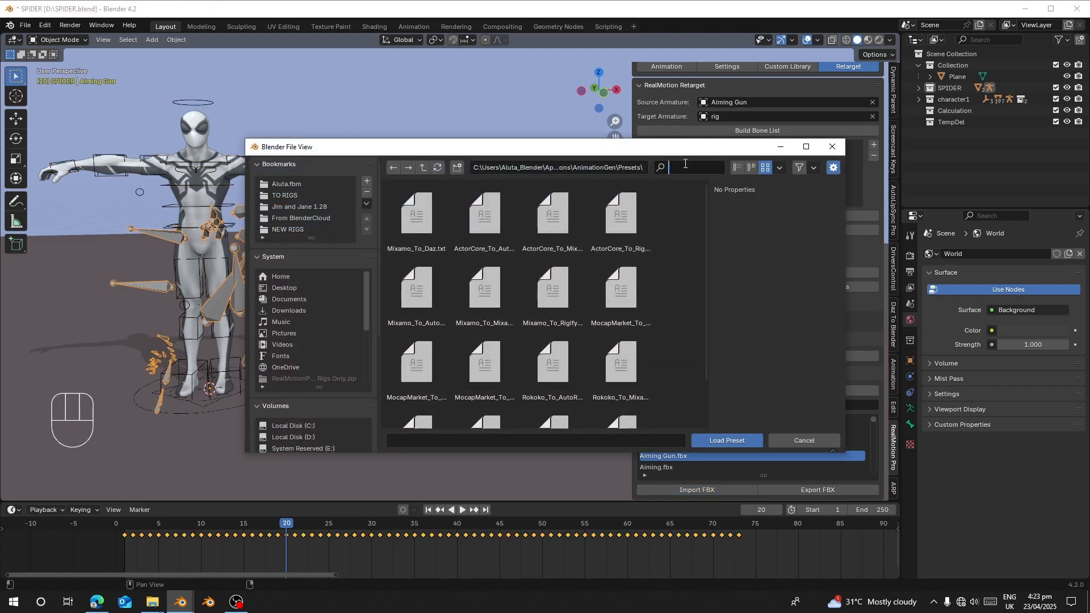
text(MIXA)
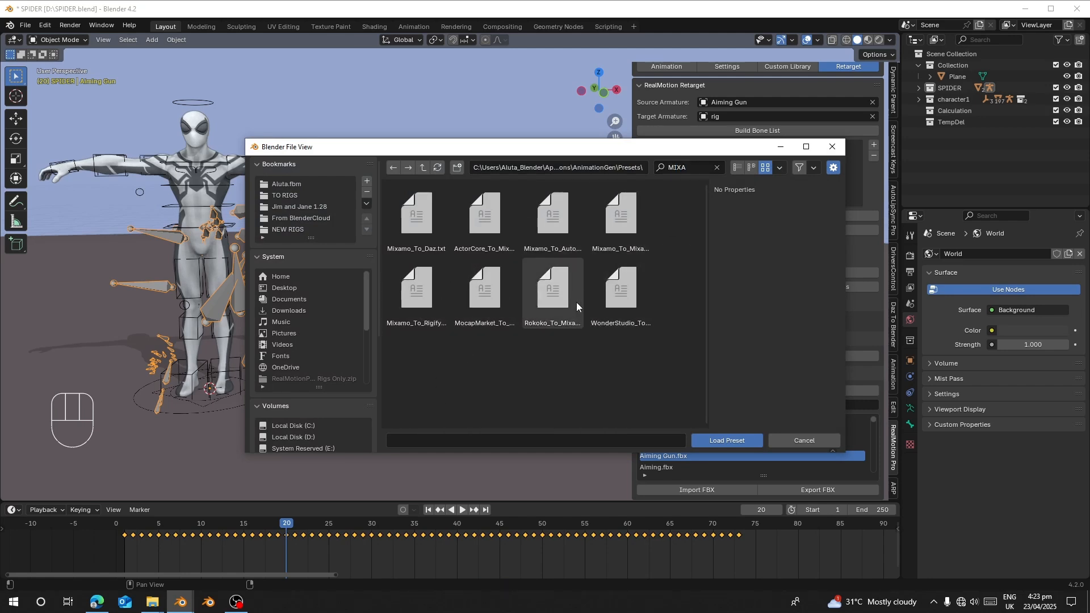
click(725, 441)
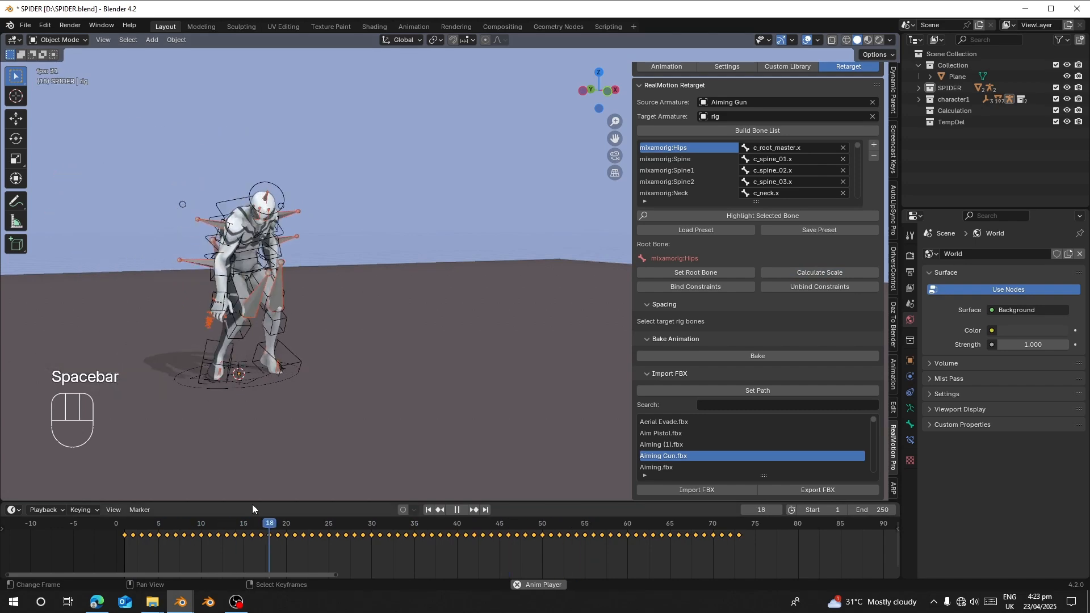
Play the retargeted Aiming Gun motion on Spider-Man, then stop playback
key(space)
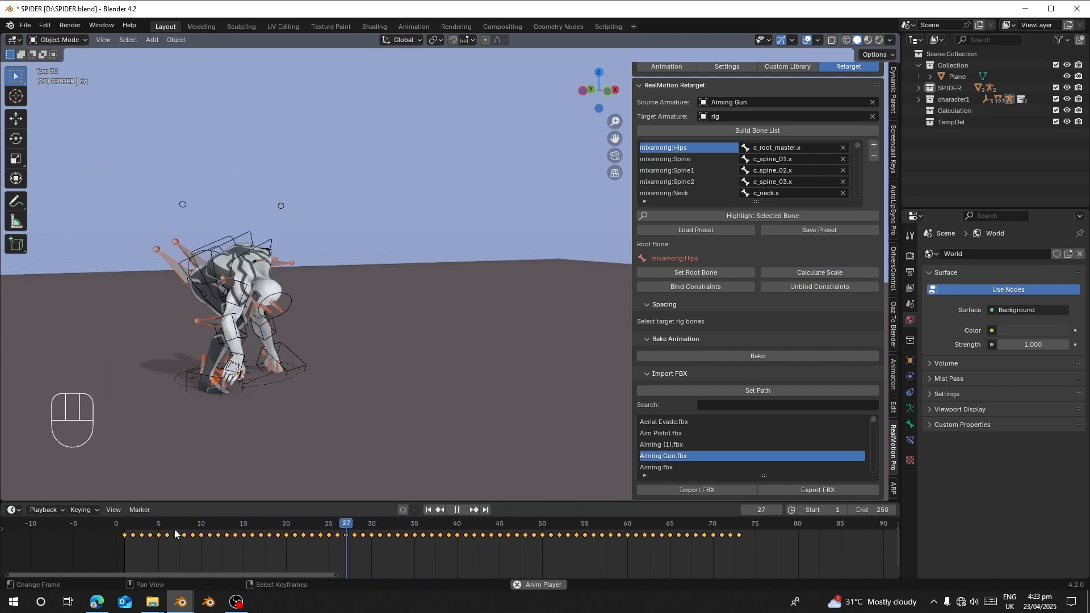
key(space)
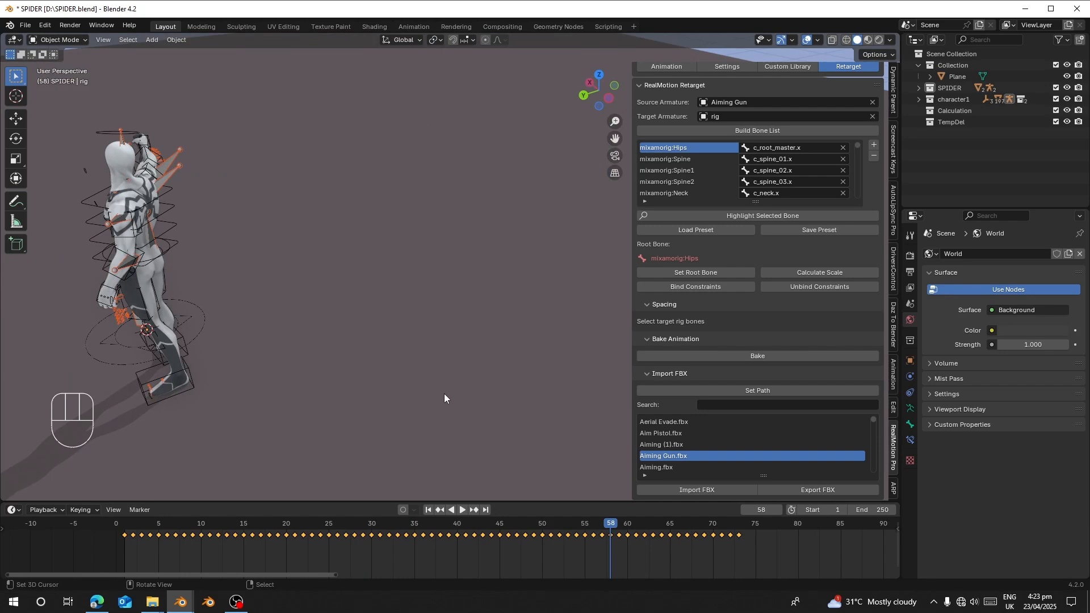
click(158, 522)
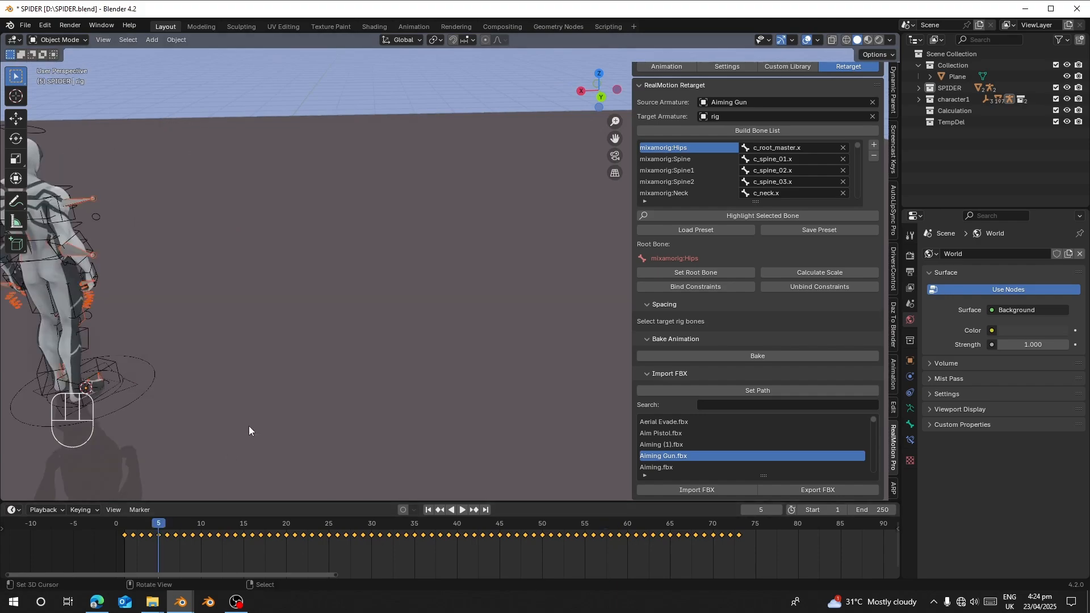